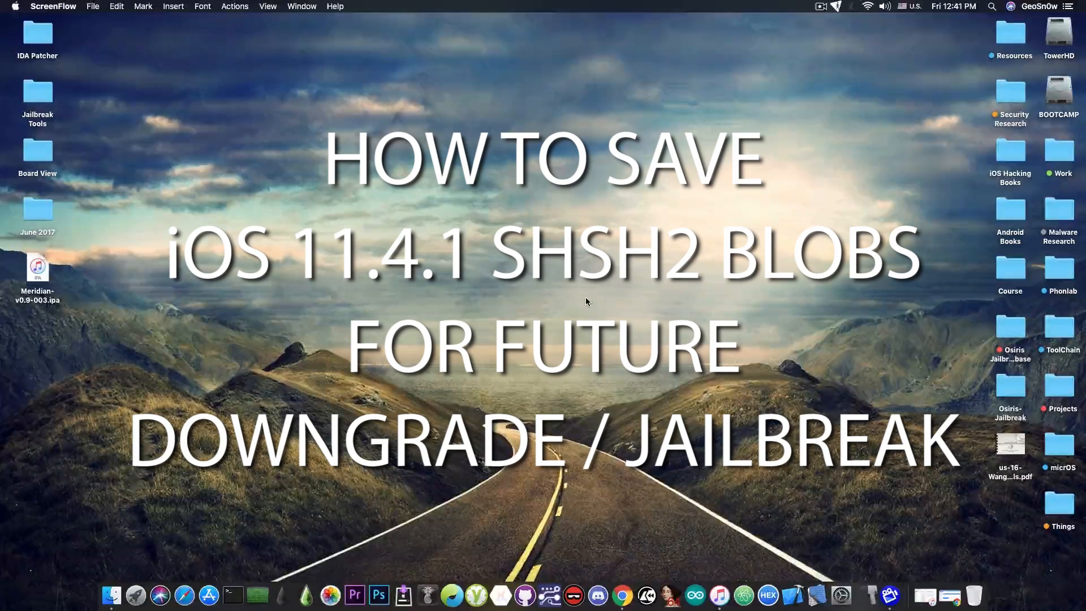
Restore the ipsw.me iPhone X firmware page, where iOS 11.4.1 is the only signed version.
{"action": "left_click", "coordinate": [622, 595]}
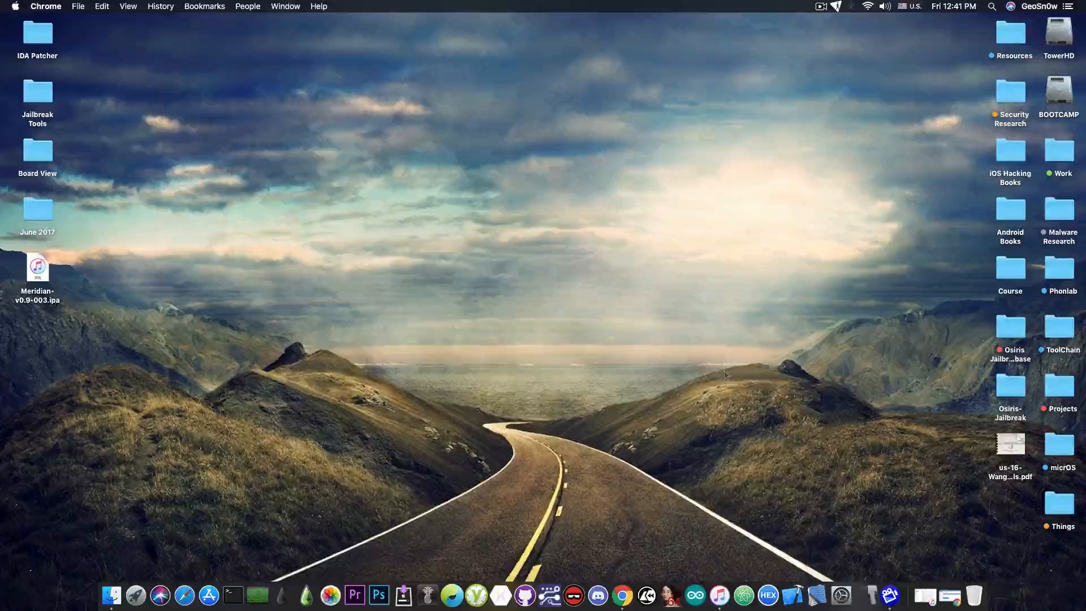
{"action": "mouse_move", "coordinate": [891, 468]}
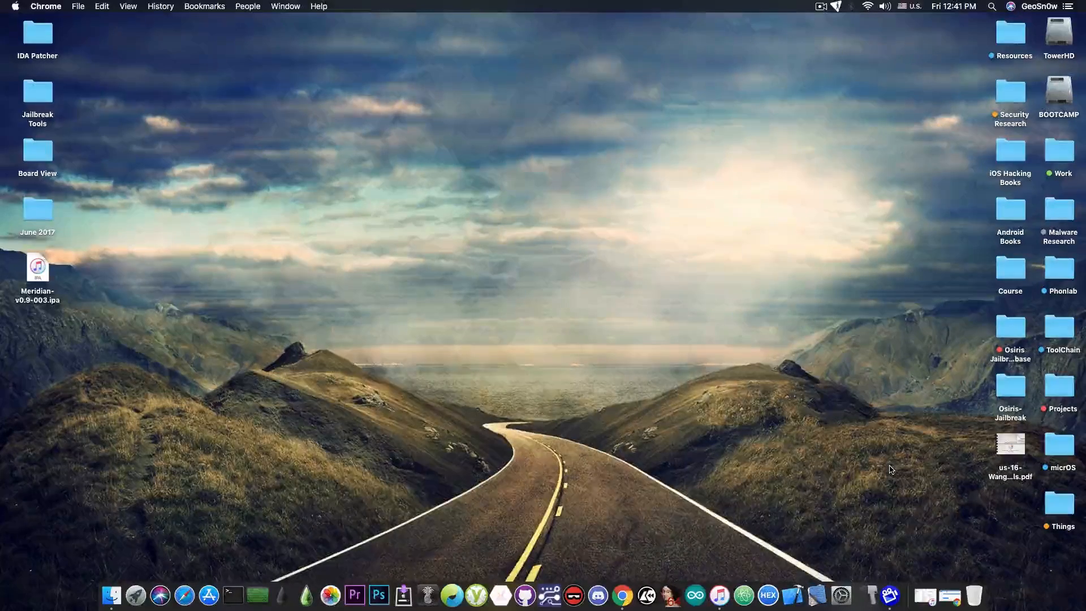
{"action": "mouse_move", "coordinate": [949, 584]}
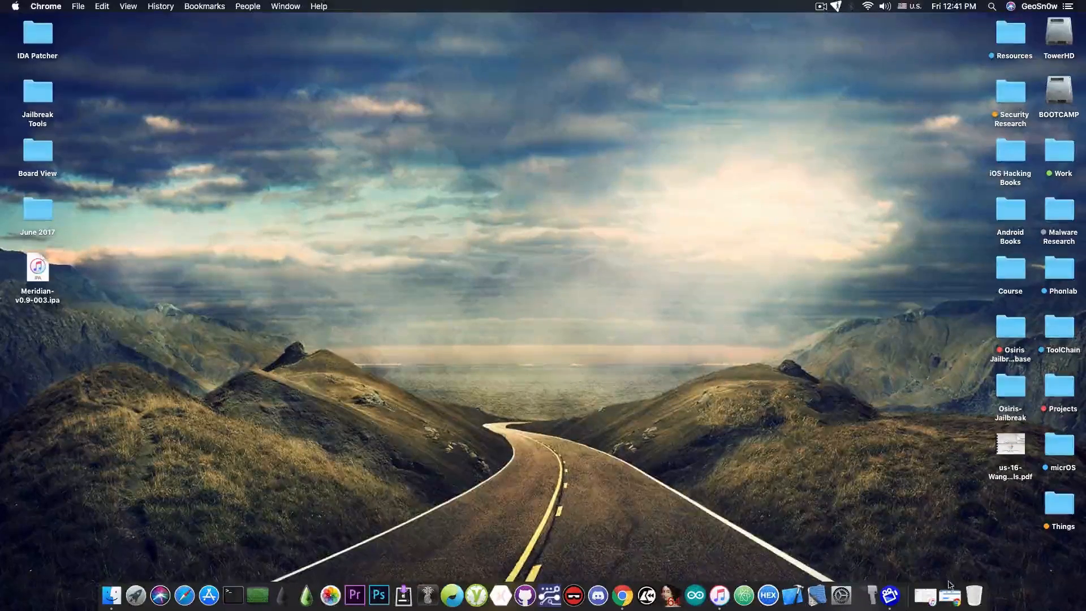
{"action": "mouse_move", "coordinate": [949, 595]}
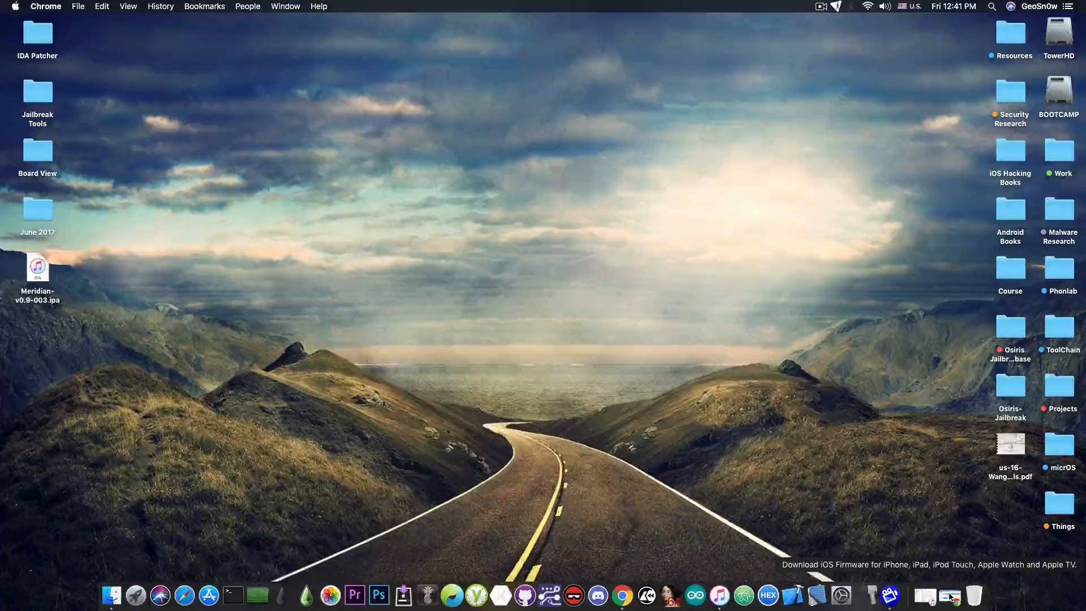
{"action": "left_click", "coordinate": [622, 595]}
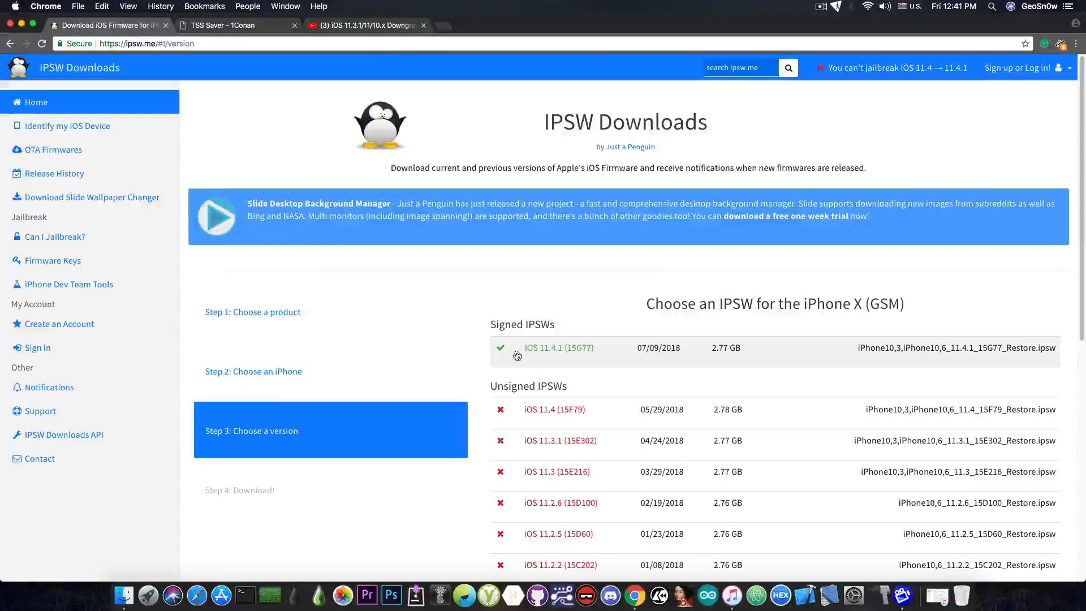
{"action": "mouse_move", "coordinate": [605, 374]}
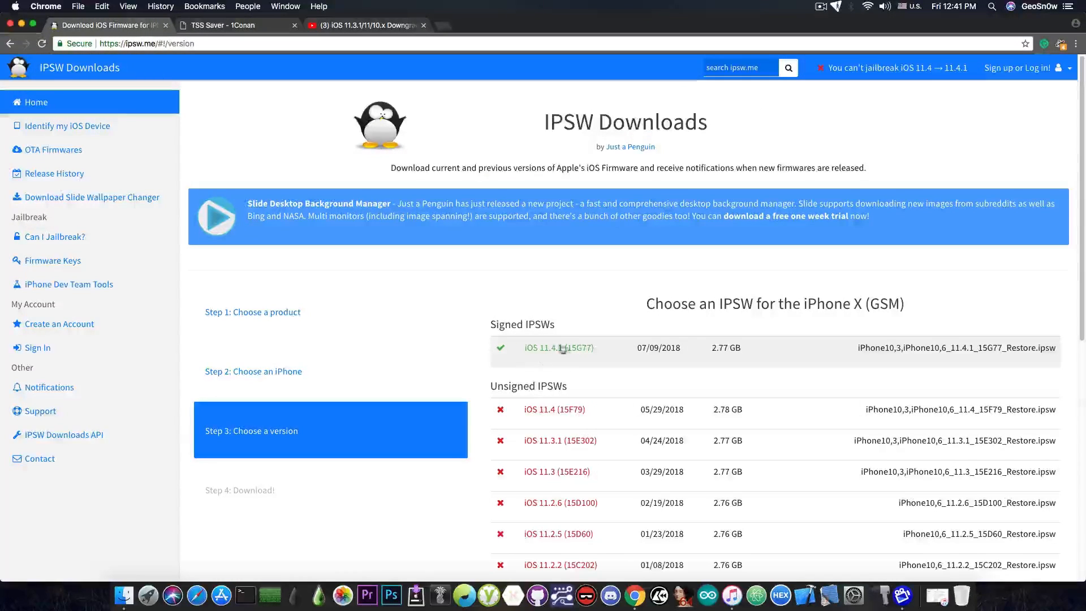
{"action": "mouse_move", "coordinate": [475, 355]}
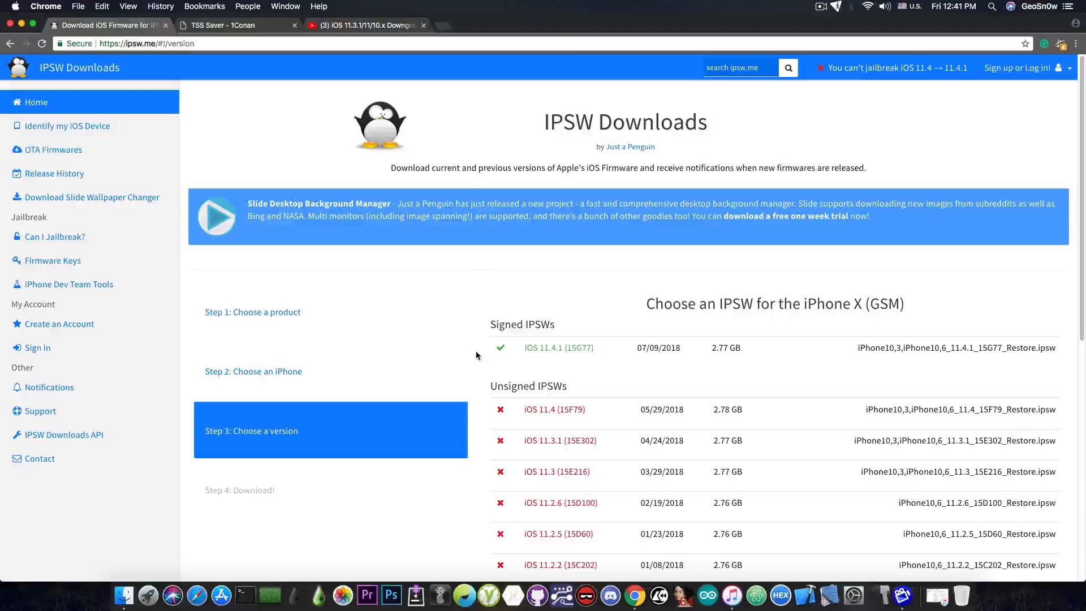
{"action": "mouse_move", "coordinate": [547, 429]}
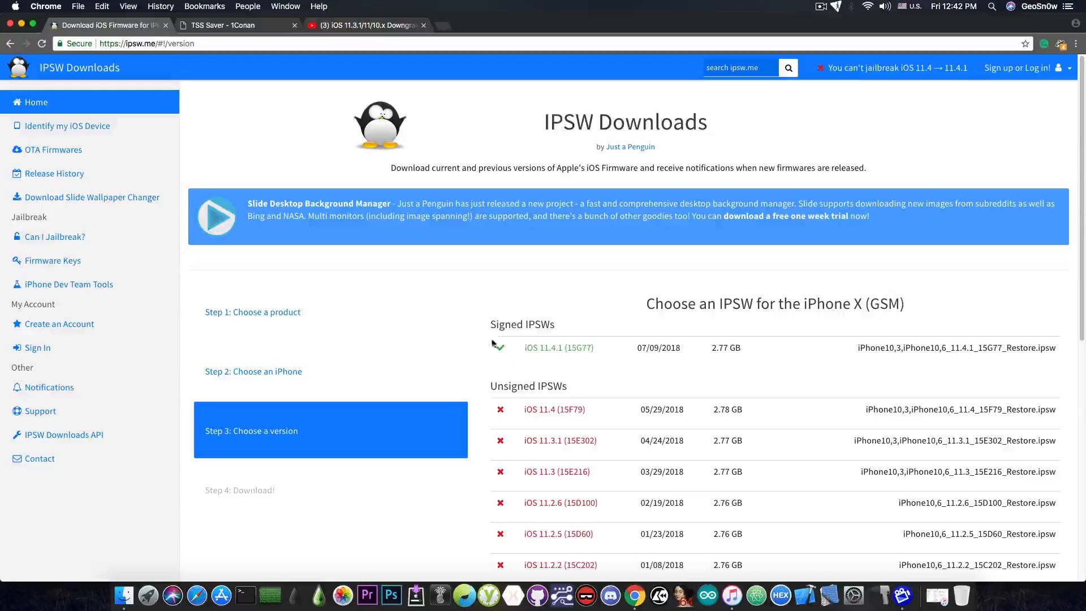
{"action": "mouse_move", "coordinate": [511, 360]}
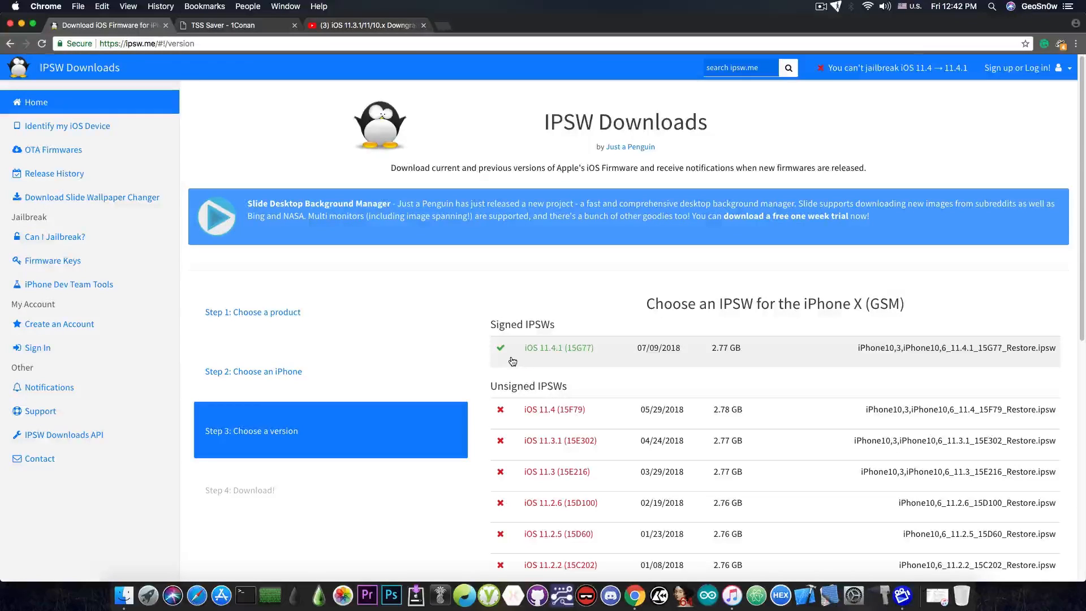
{"action": "mouse_move", "coordinate": [550, 332]}
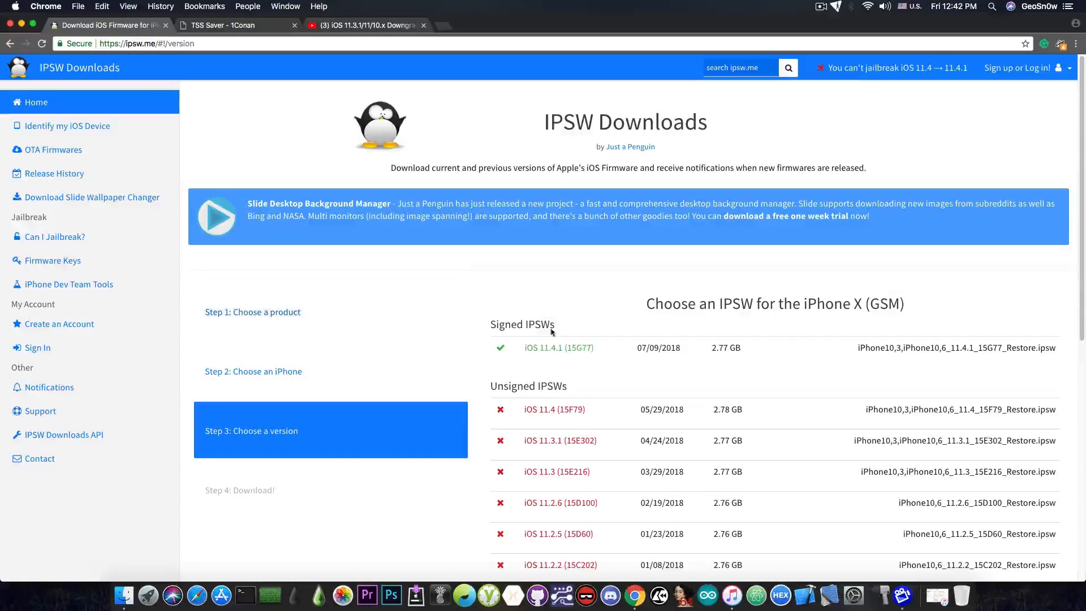
{"action": "mouse_move", "coordinate": [531, 305]}
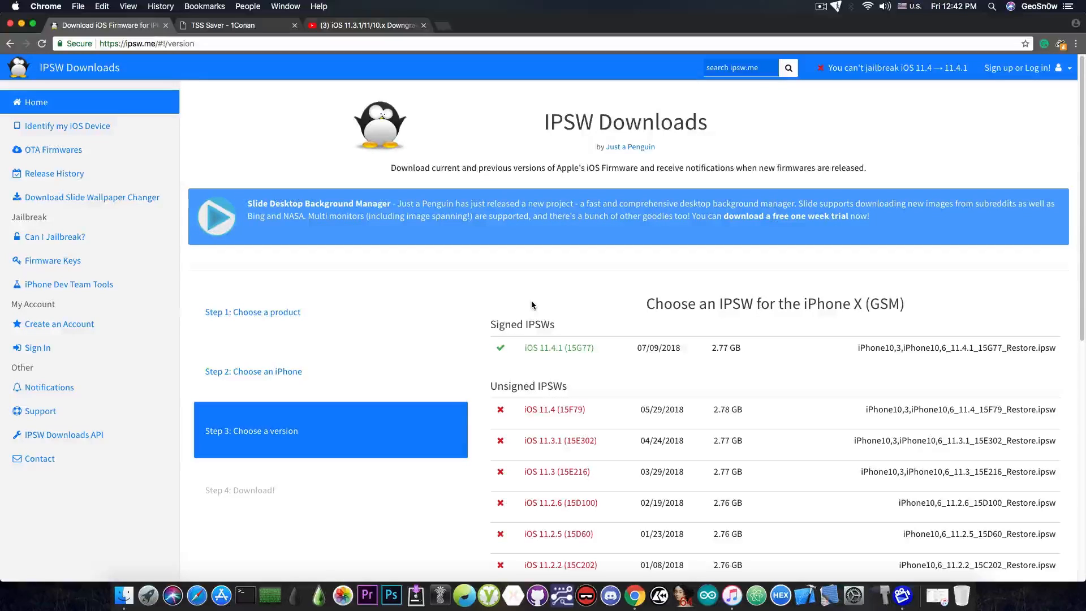
{"action": "mouse_move", "coordinate": [503, 357]}
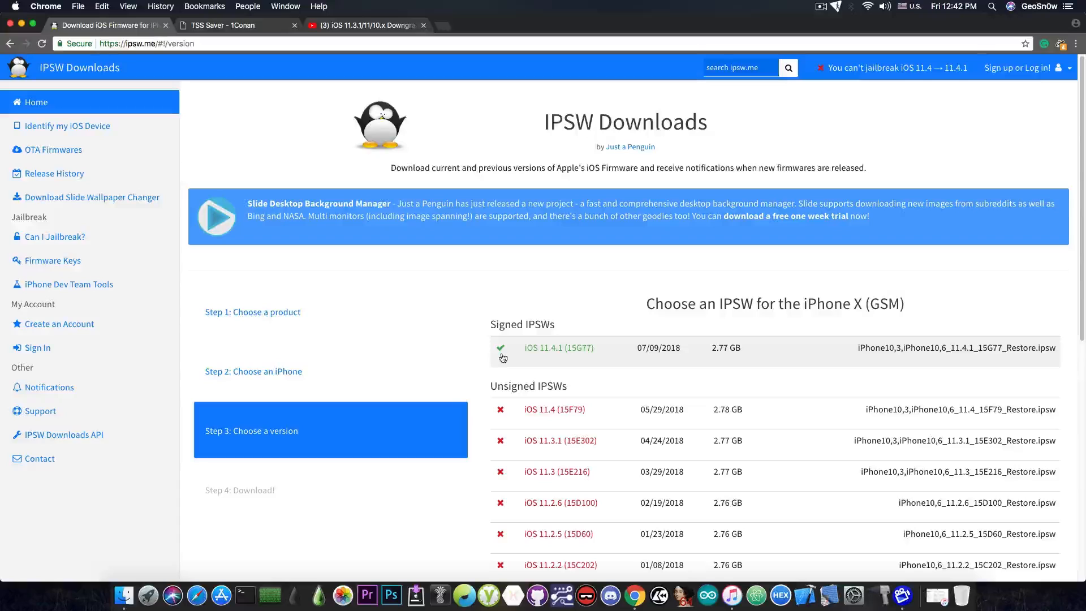
{"action": "mouse_move", "coordinate": [454, 345]}
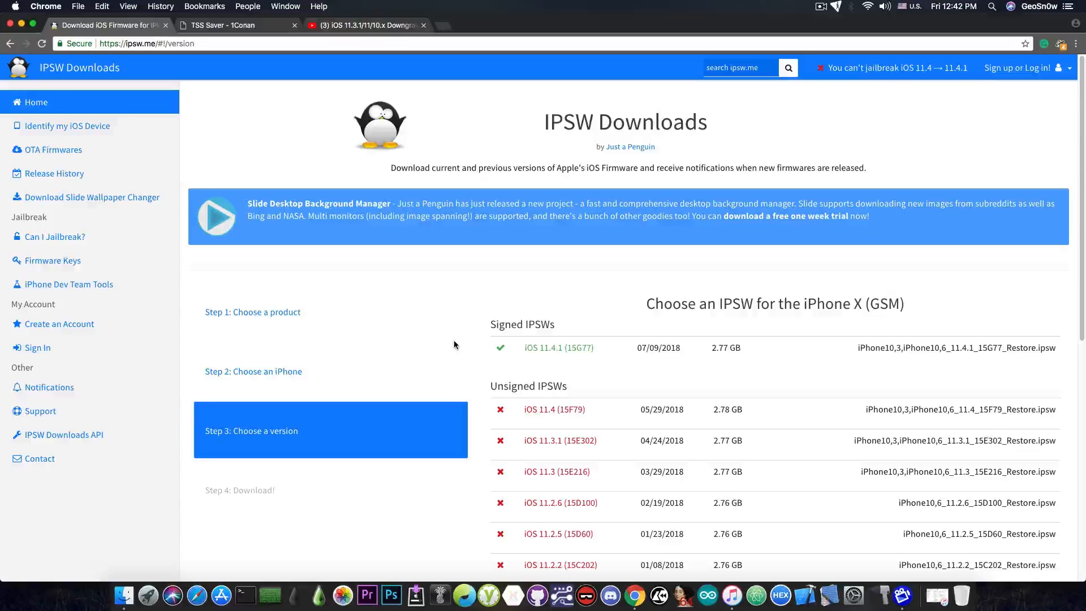
{"action": "mouse_move", "coordinate": [504, 356]}
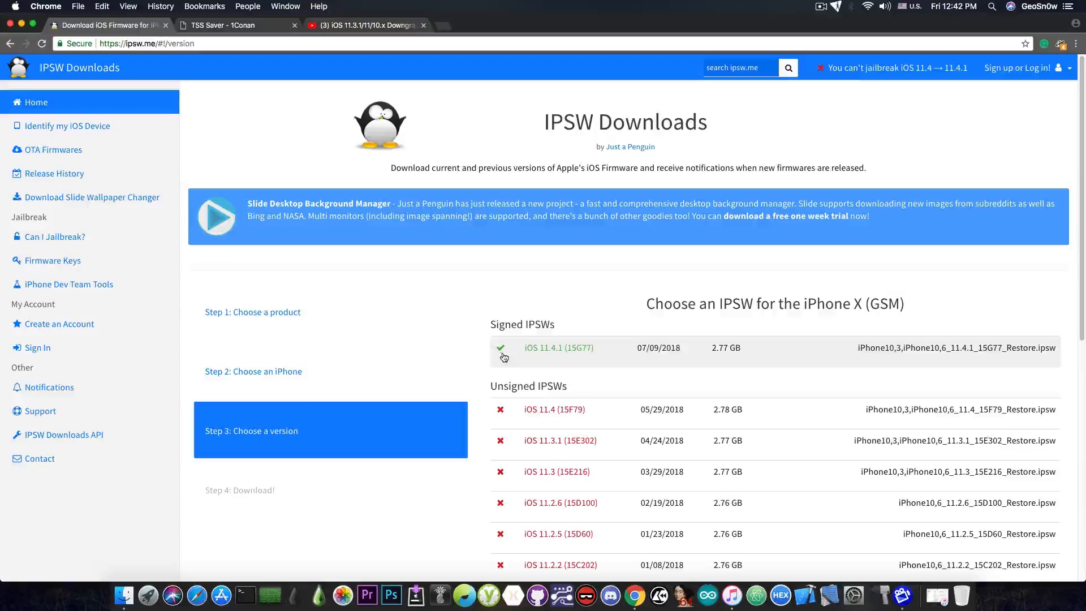
{"action": "mouse_move", "coordinate": [469, 334]}
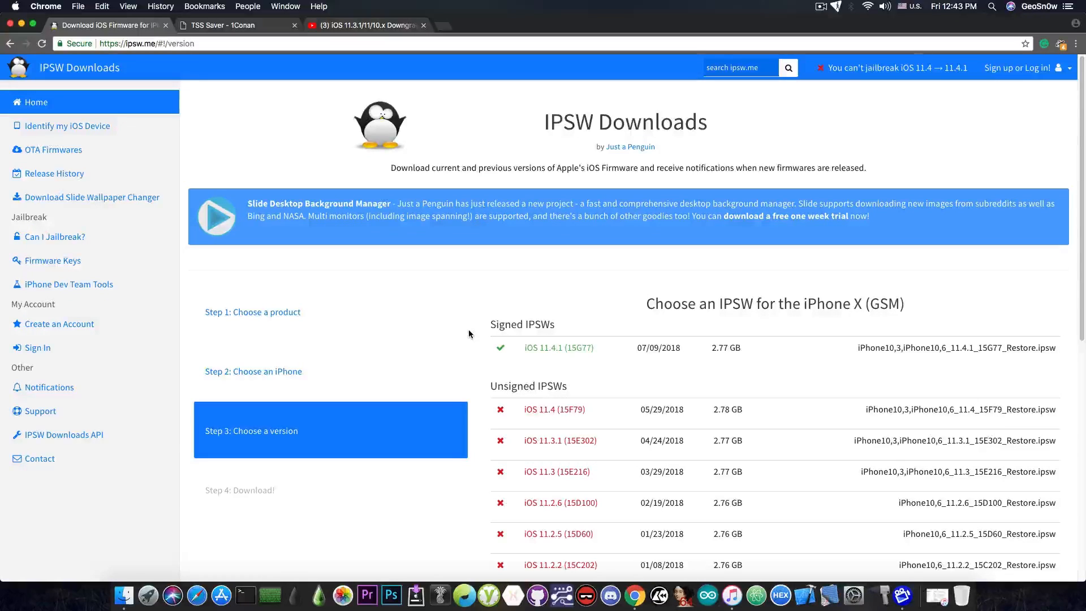
{"action": "mouse_move", "coordinate": [476, 337]}
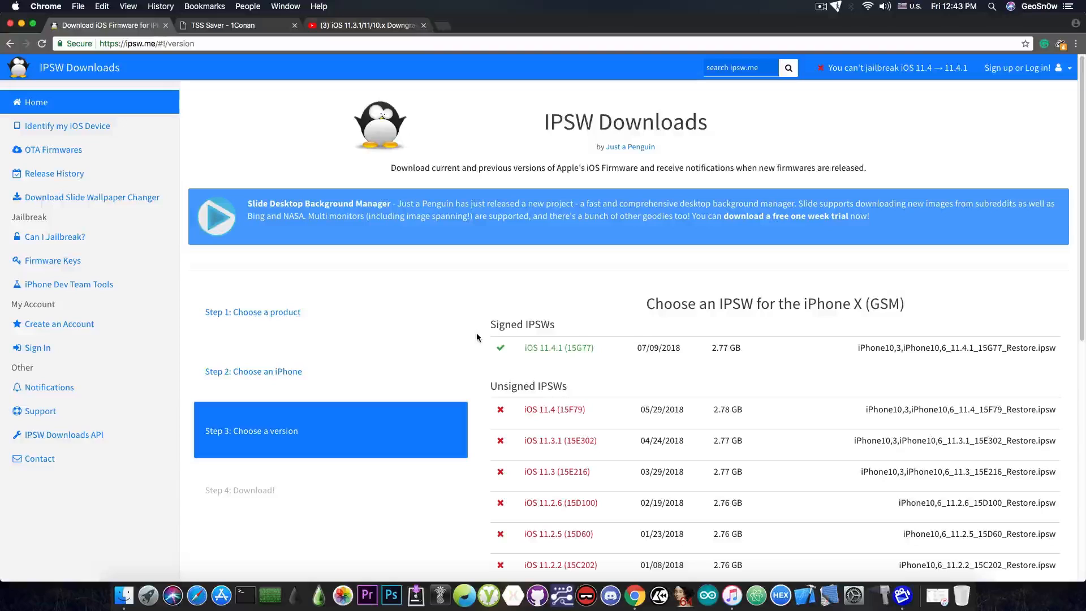
{"action": "mouse_move", "coordinate": [558, 348]}
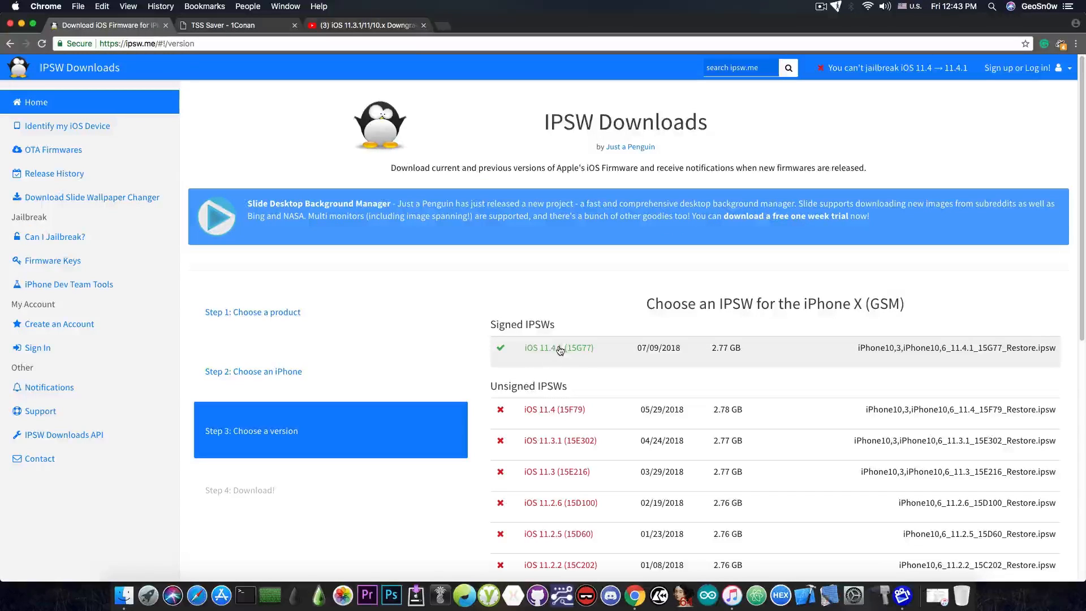
{"action": "mouse_move", "coordinate": [565, 363]}
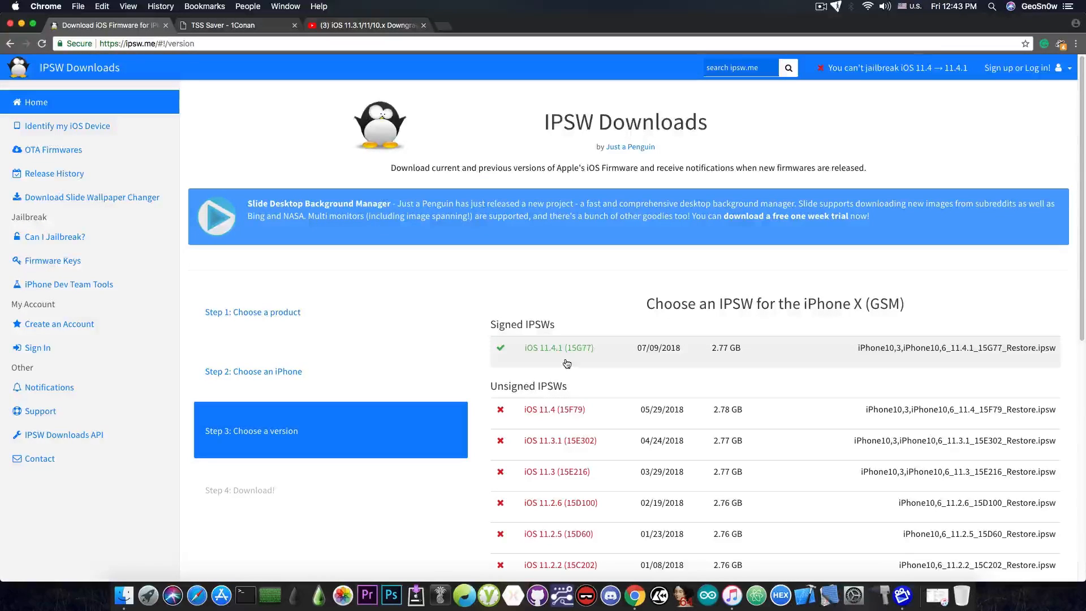
Switch to the TSS Saver tab after briefly rechecking the firmware signing list.
{"action": "left_click", "coordinate": [235, 25]}
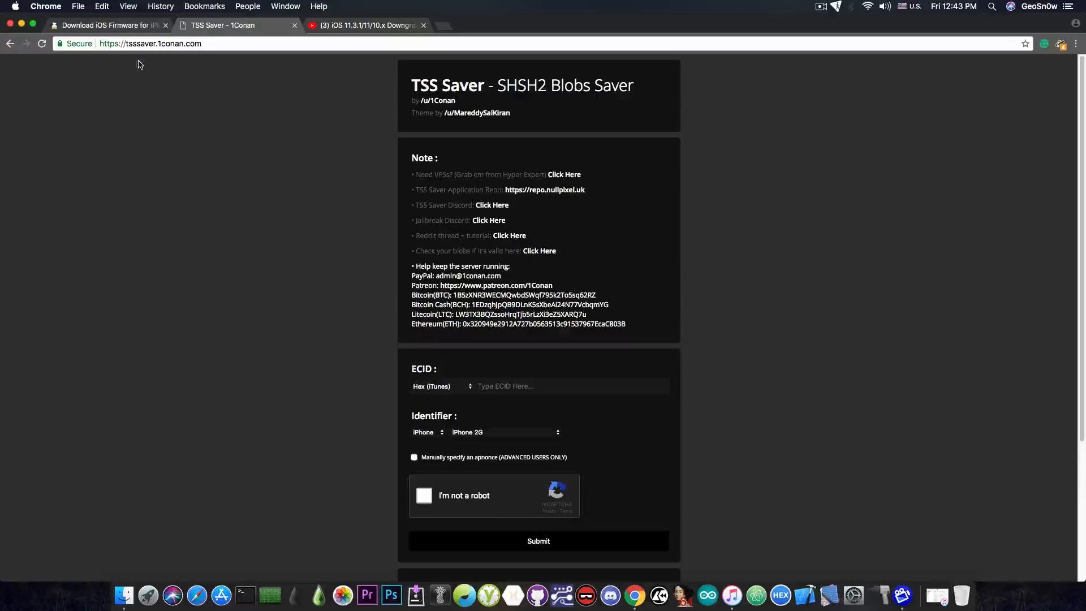
{"action": "mouse_move", "coordinate": [166, 118]}
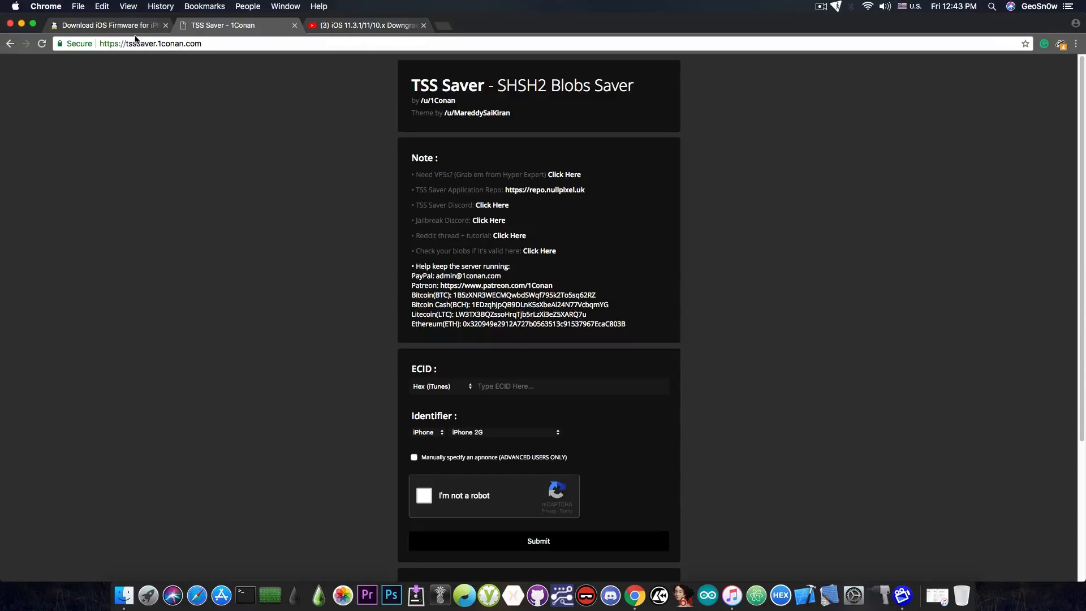
{"action": "left_click", "coordinate": [104, 25]}
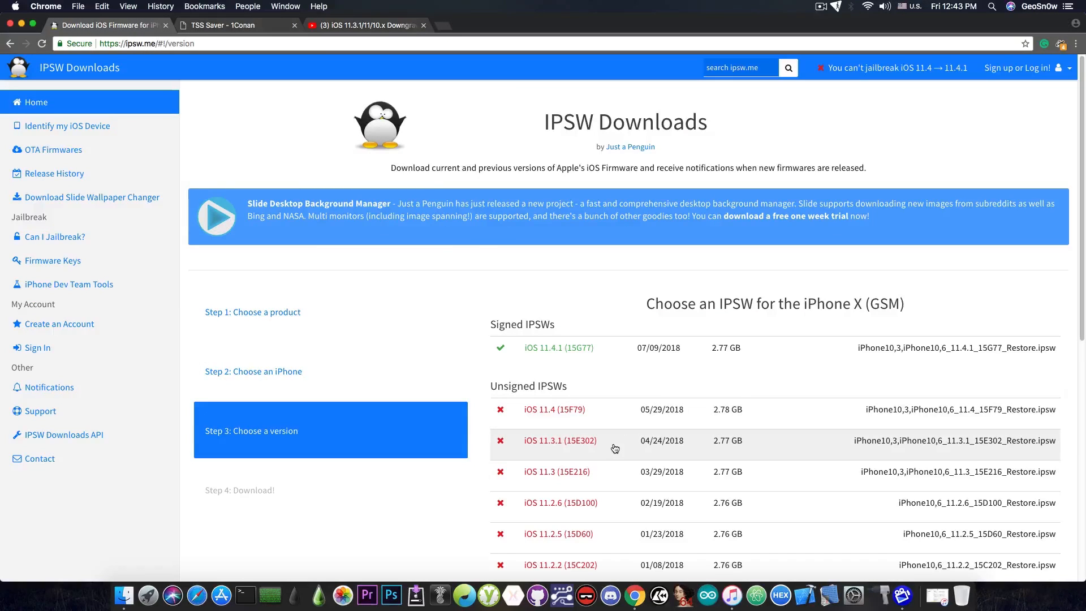
{"action": "mouse_move", "coordinate": [605, 357]}
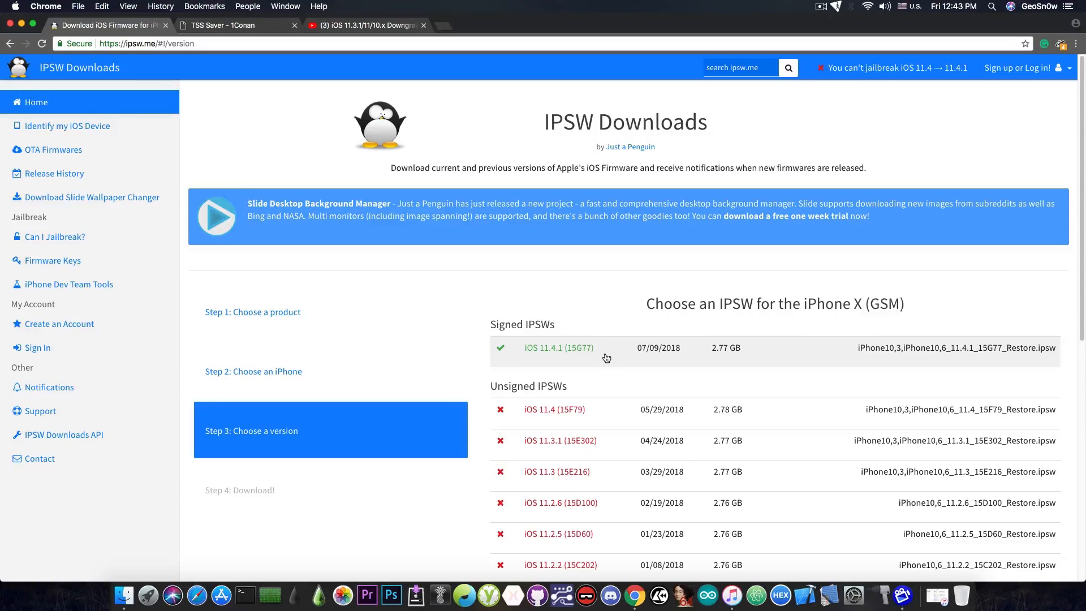
{"action": "mouse_move", "coordinate": [242, 83]}
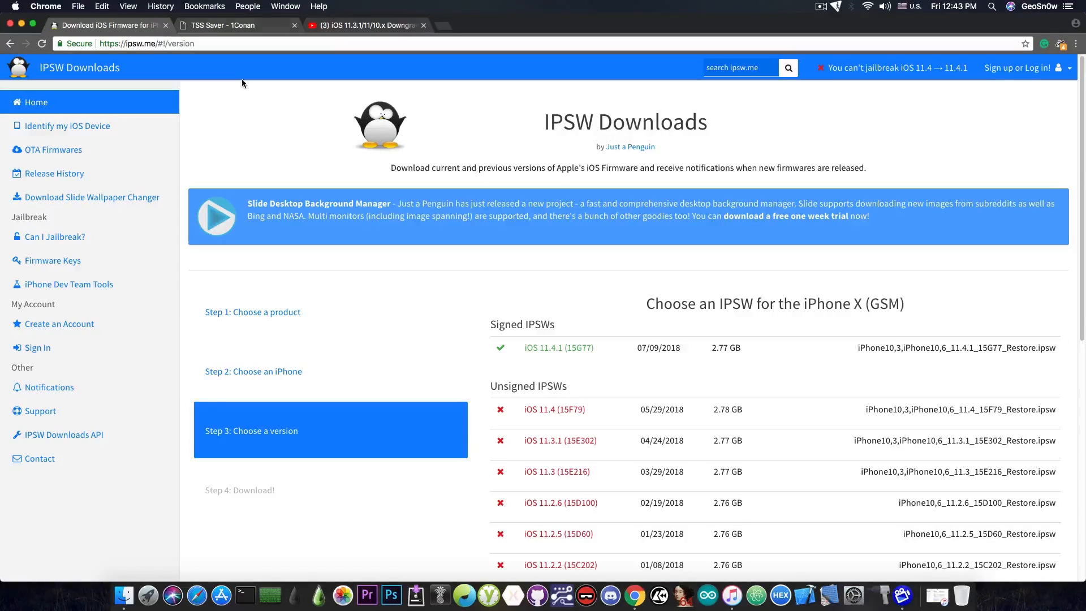
{"action": "left_click", "coordinate": [236, 24]}
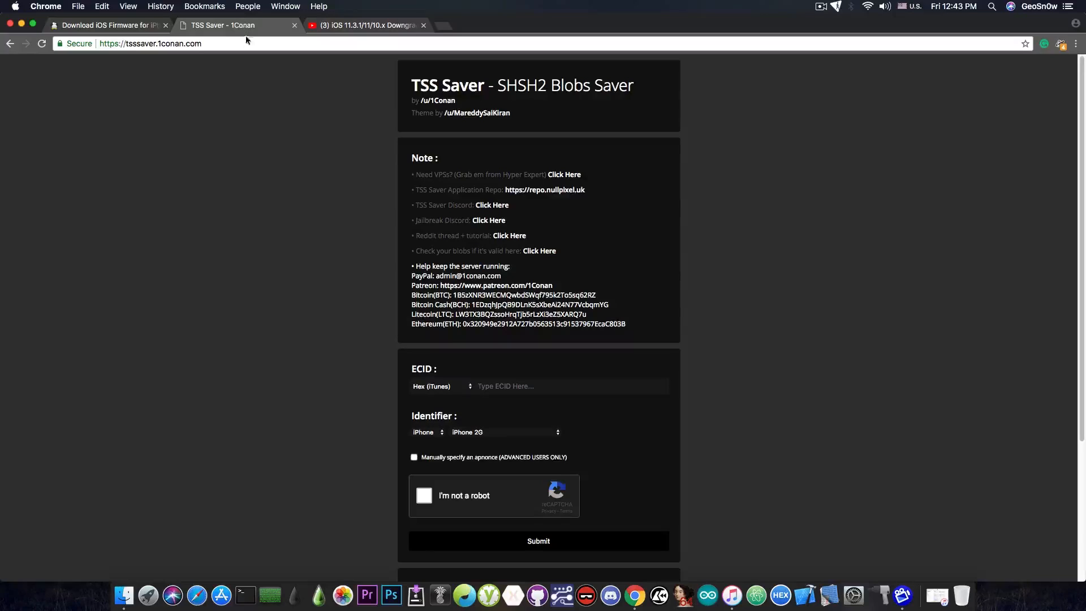
{"action": "mouse_move", "coordinate": [732, 595]}
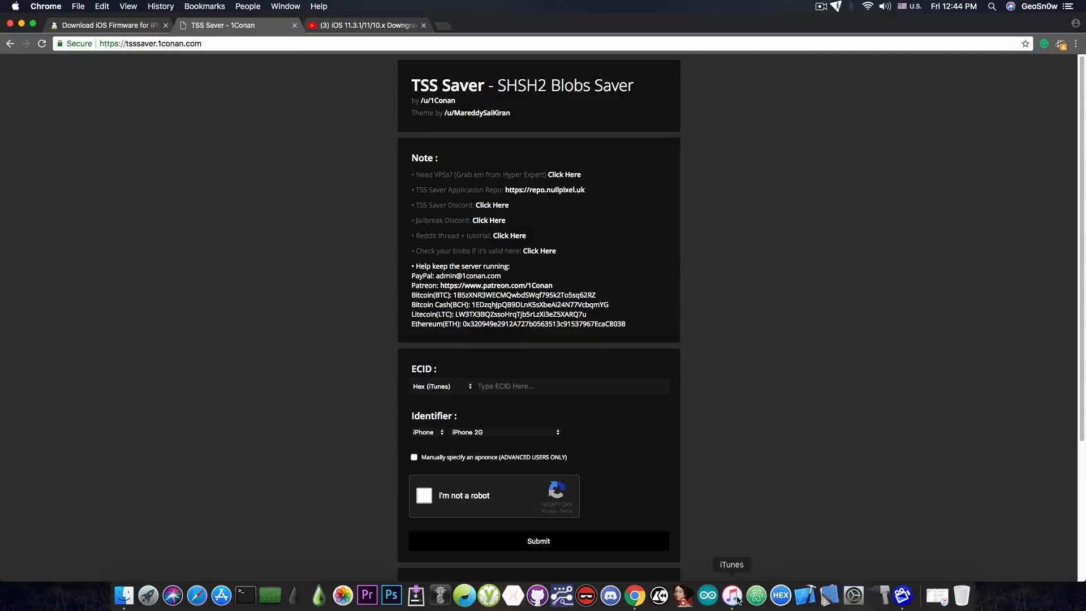
Open the iPhone 6 summary in iTunes and reveal its ECID in the Serial Number field.
{"action": "left_click", "coordinate": [732, 595]}
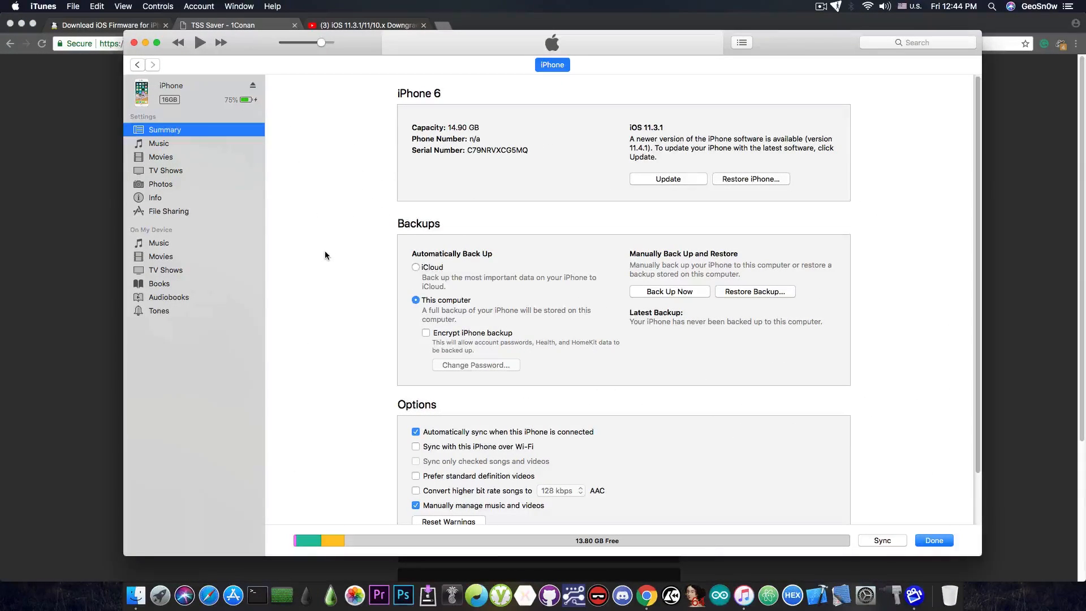
{"action": "mouse_move", "coordinate": [395, 115]}
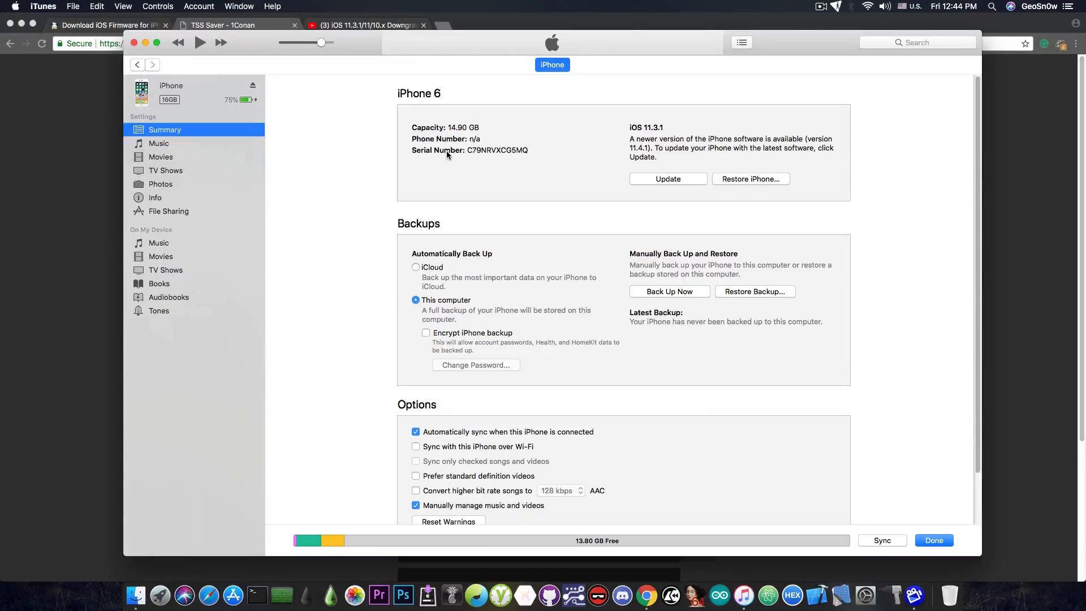
{"action": "left_click", "coordinate": [469, 151]}
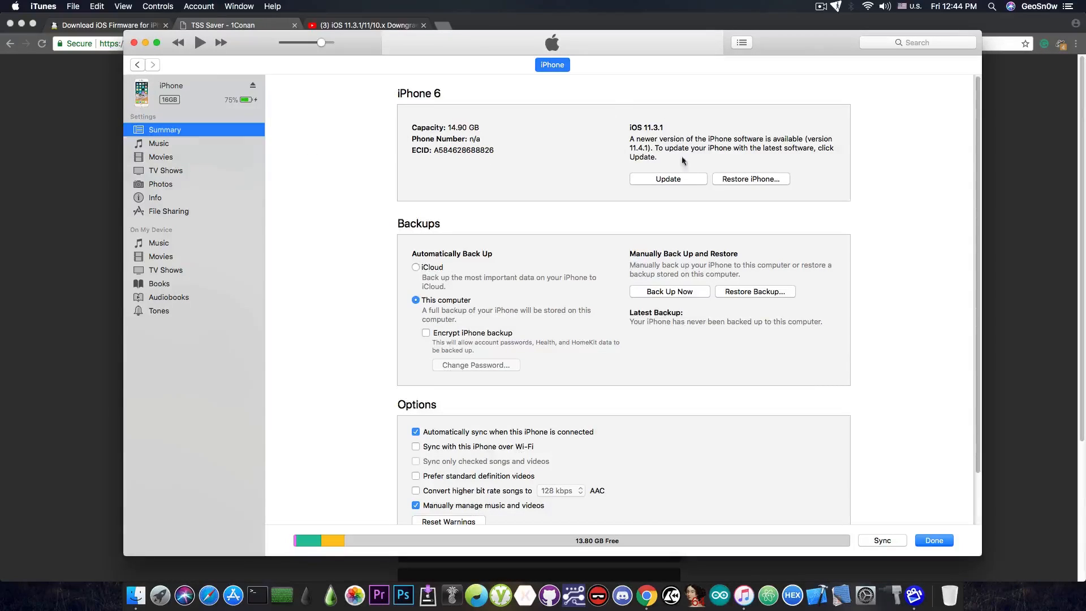
{"action": "mouse_move", "coordinate": [656, 140]}
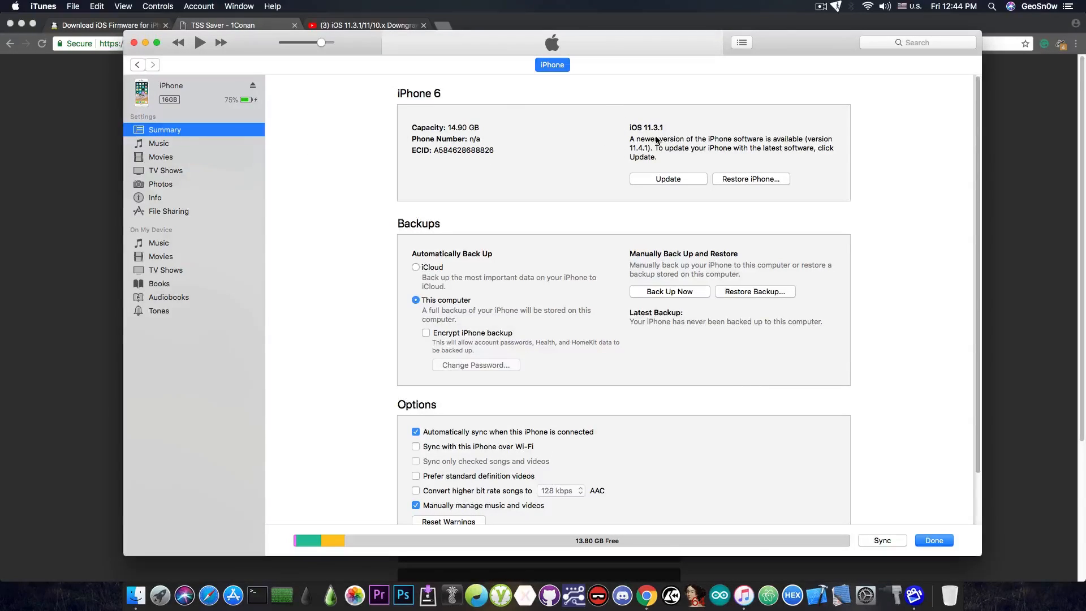
{"action": "mouse_move", "coordinate": [641, 129]}
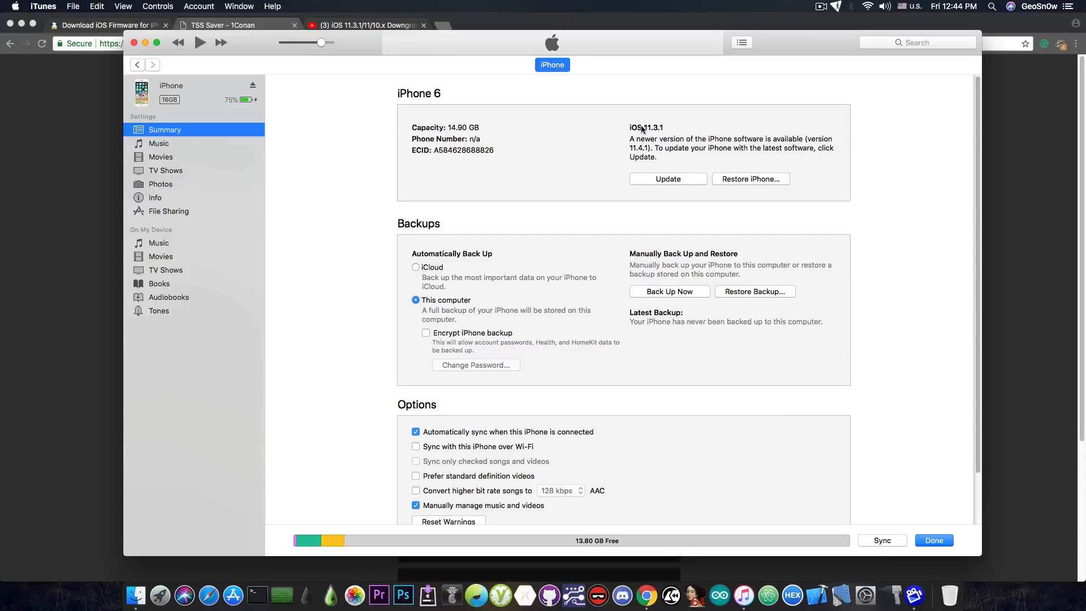
{"action": "mouse_move", "coordinate": [34, 187]}
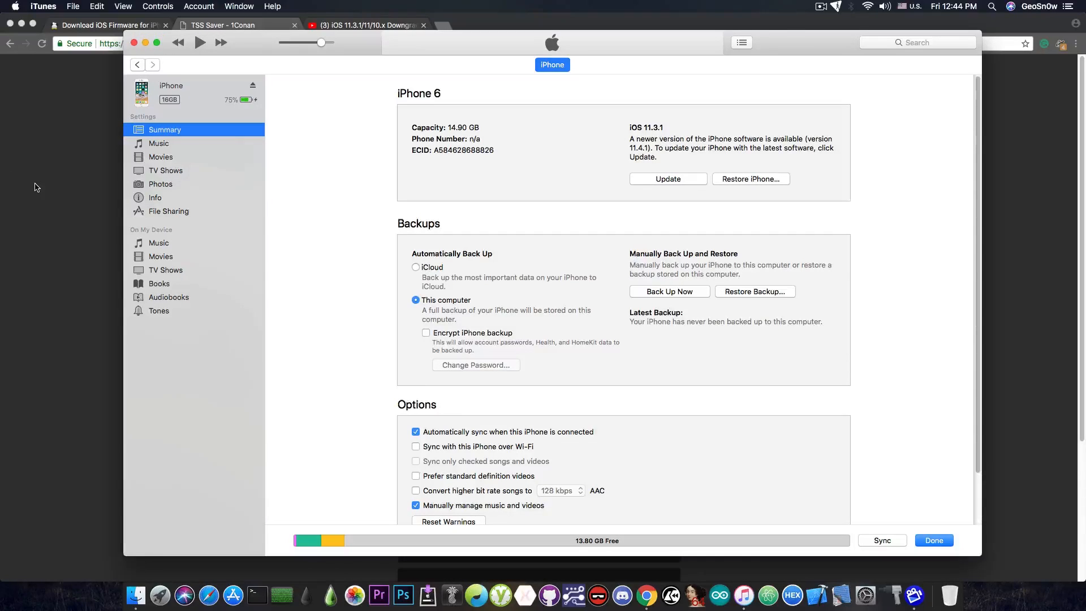
{"action": "left_click", "coordinate": [237, 25]}
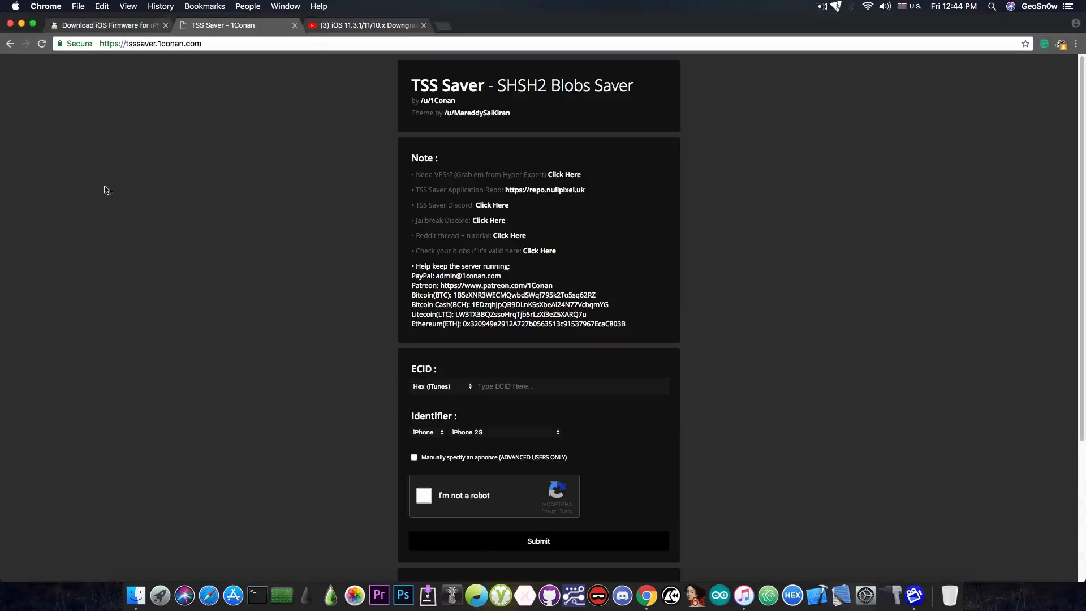
{"action": "left_click", "coordinate": [570, 353]}
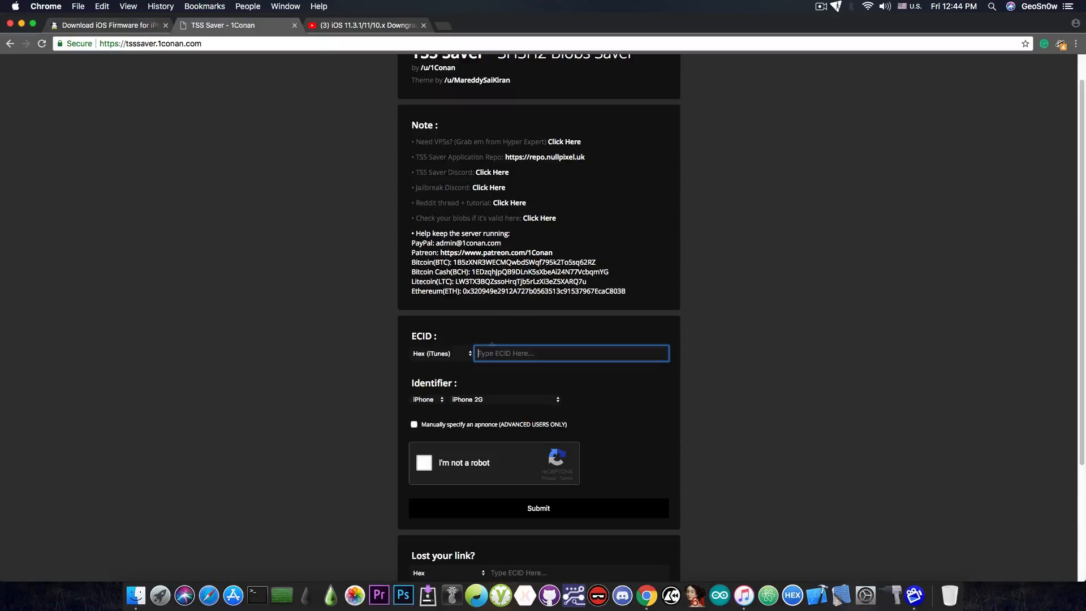
{"action": "mouse_move", "coordinate": [439, 333]}
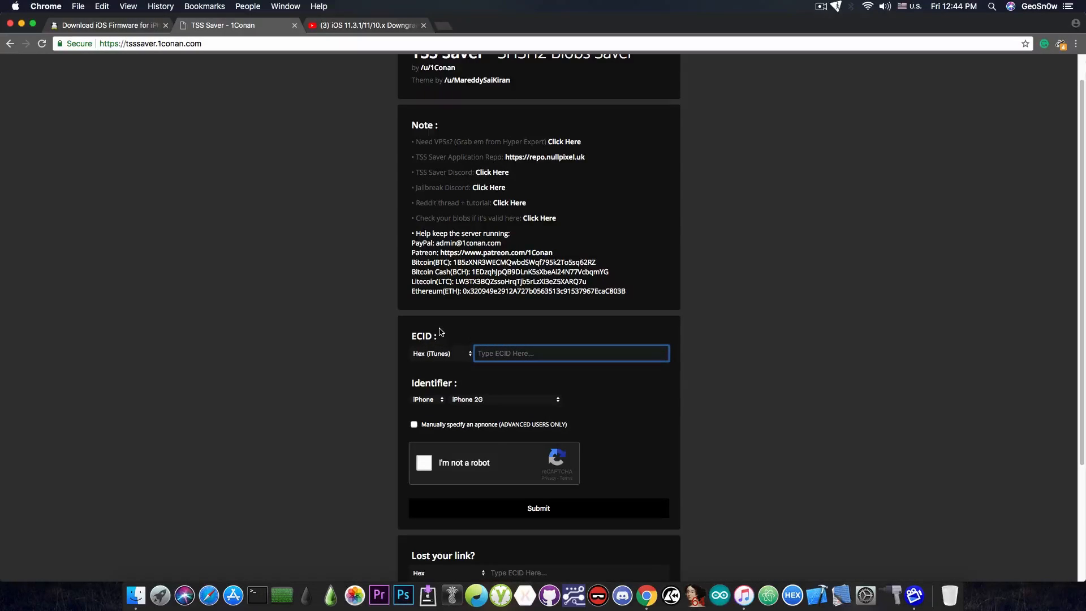
{"action": "type", "text": "A584628688826"}
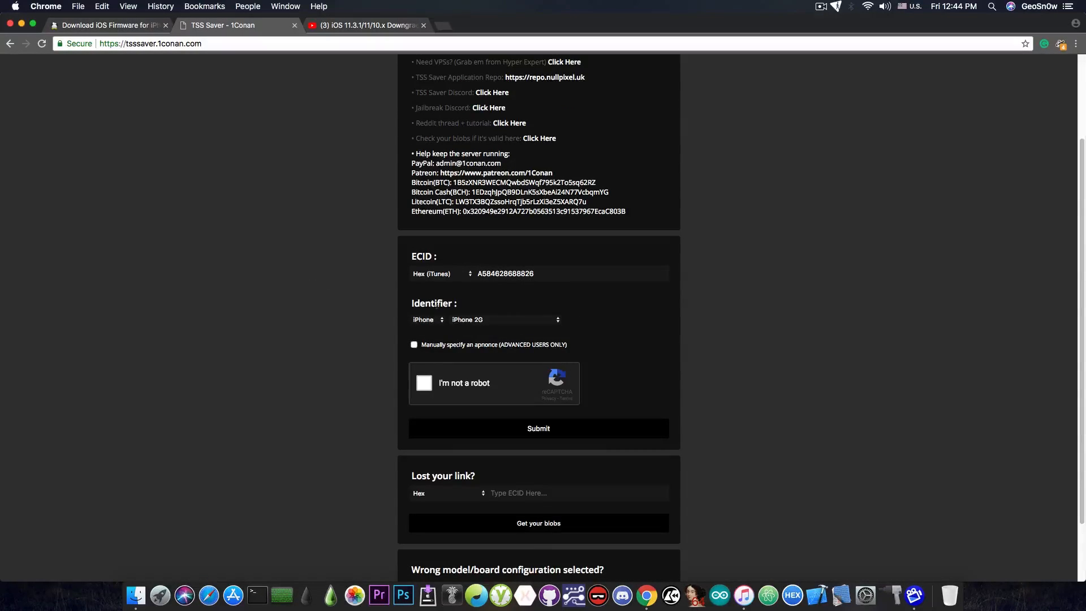
{"action": "mouse_move", "coordinate": [428, 326]}
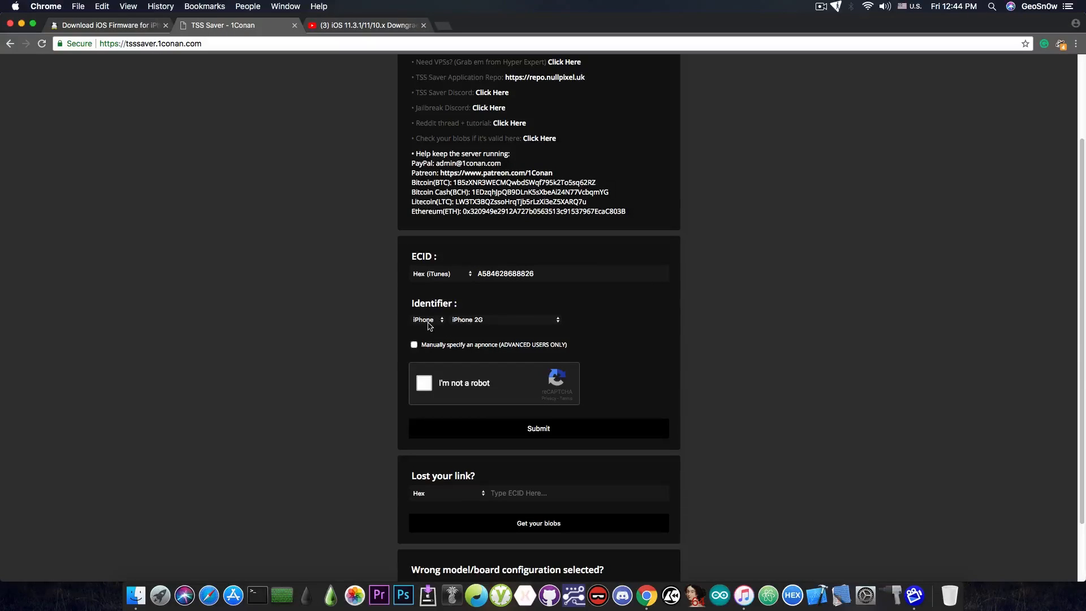
{"action": "left_click", "coordinate": [505, 319]}
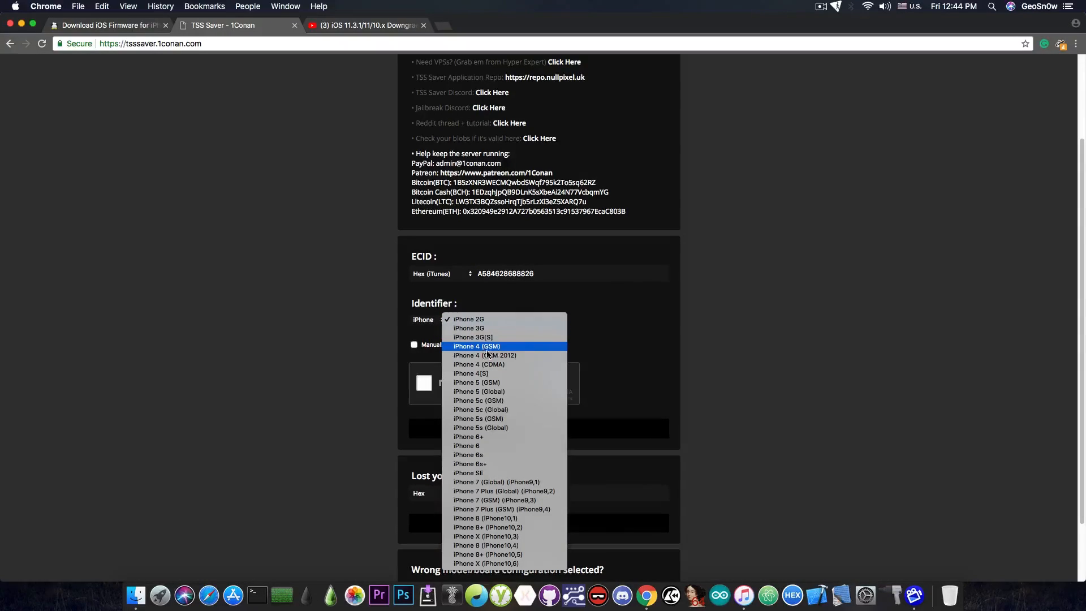
{"action": "left_click", "coordinate": [468, 445]}
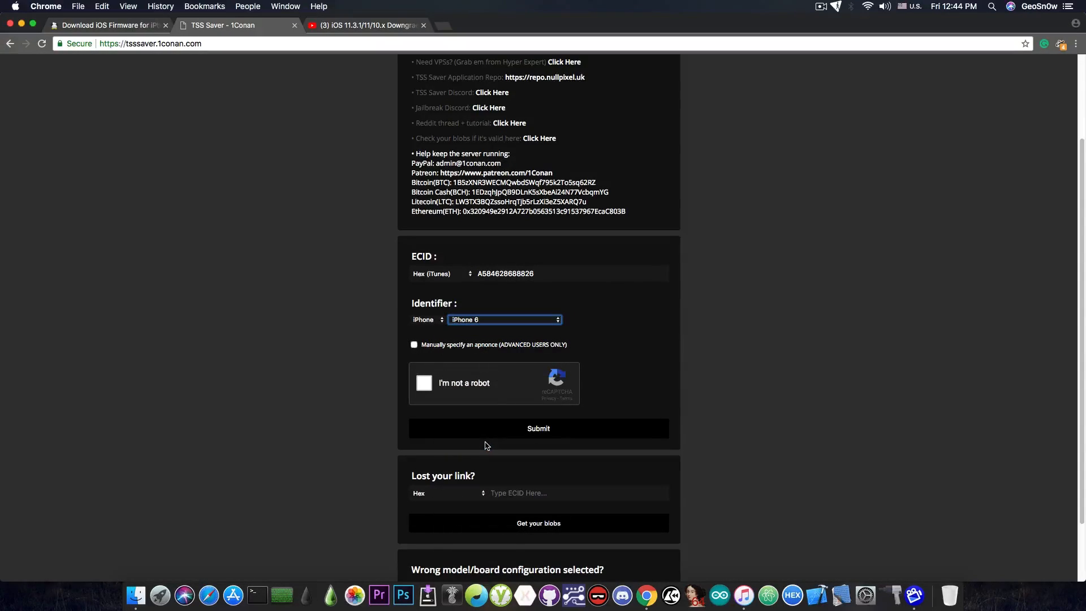
{"action": "mouse_move", "coordinate": [410, 354]}
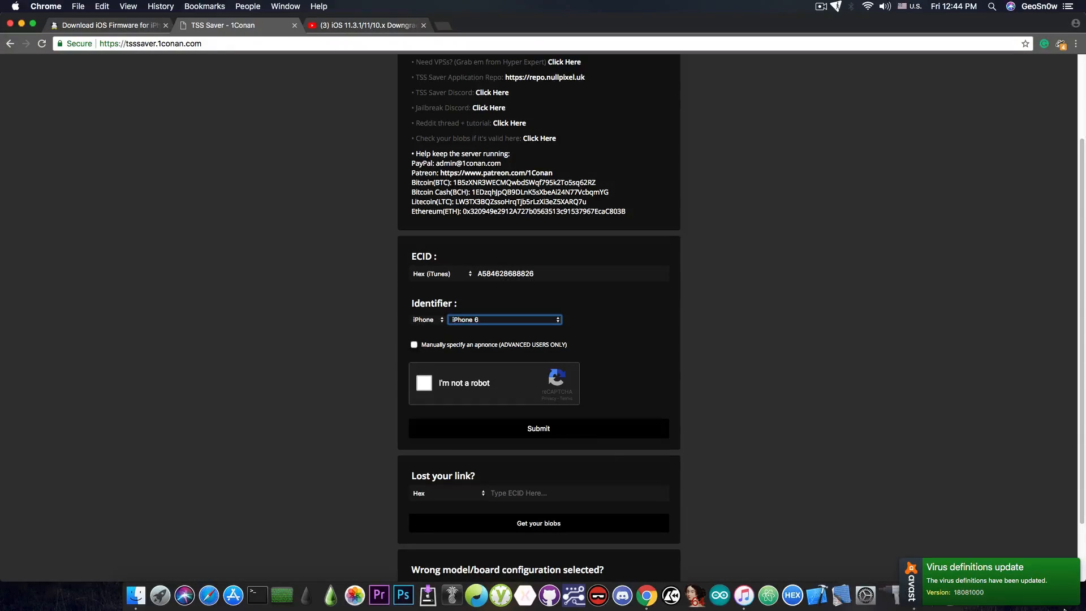
{"action": "mouse_move", "coordinate": [423, 382]}
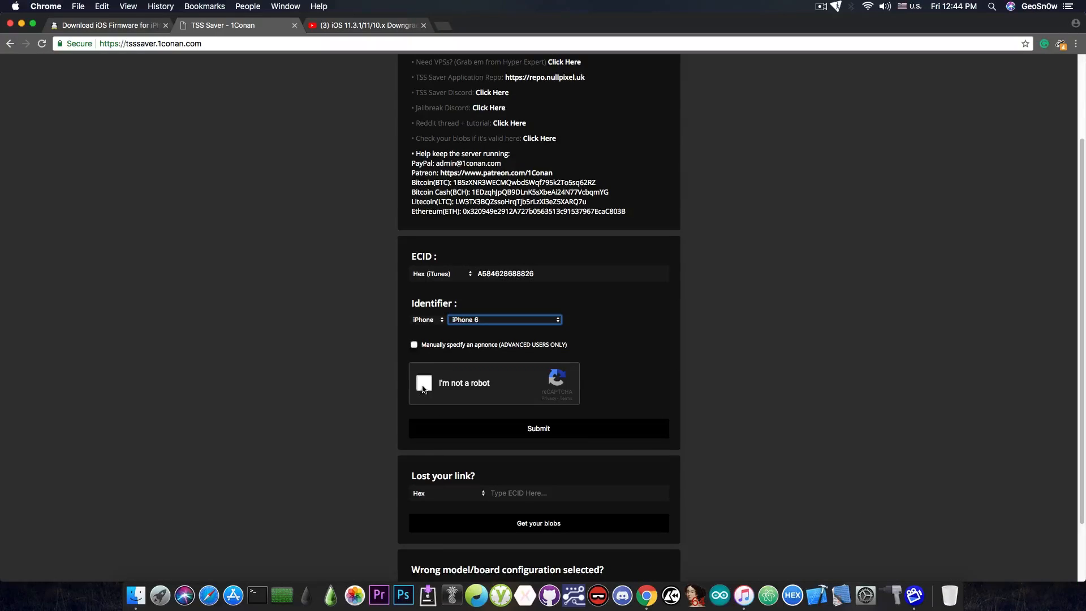
Pass the car-image captcha and submit the iPhone 6 blob-saving request.
{"action": "left_click", "coordinate": [423, 383]}
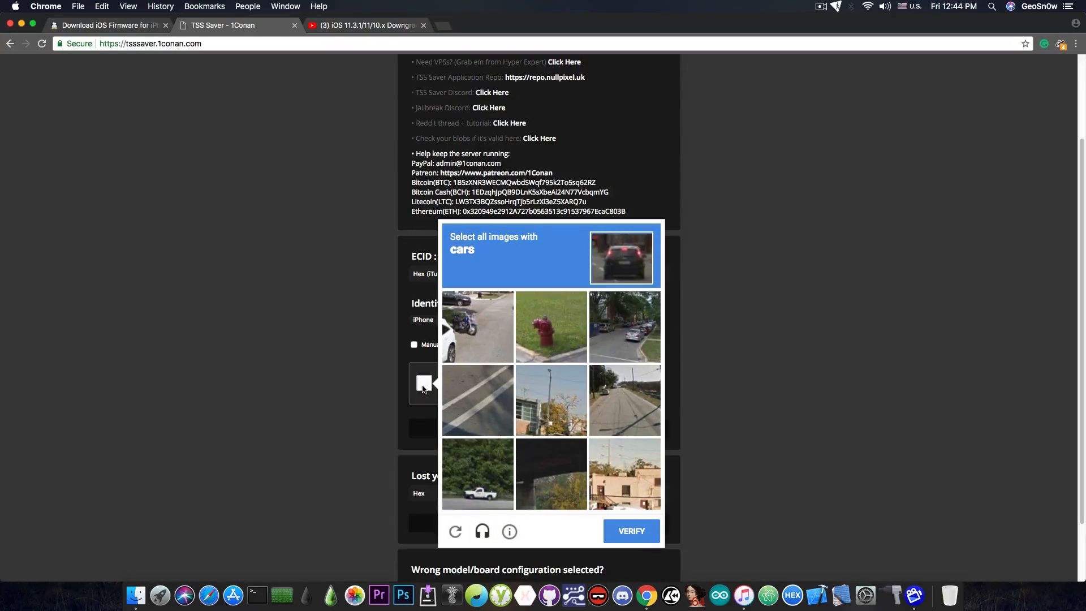
{"action": "left_click", "coordinate": [477, 327]}
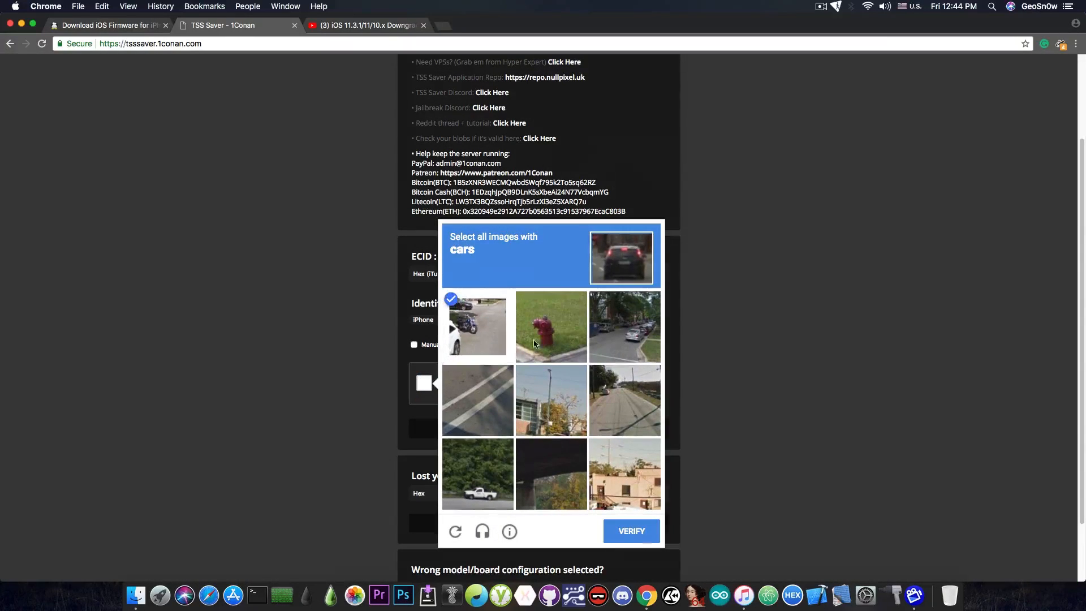
{"action": "left_click", "coordinate": [630, 531]}
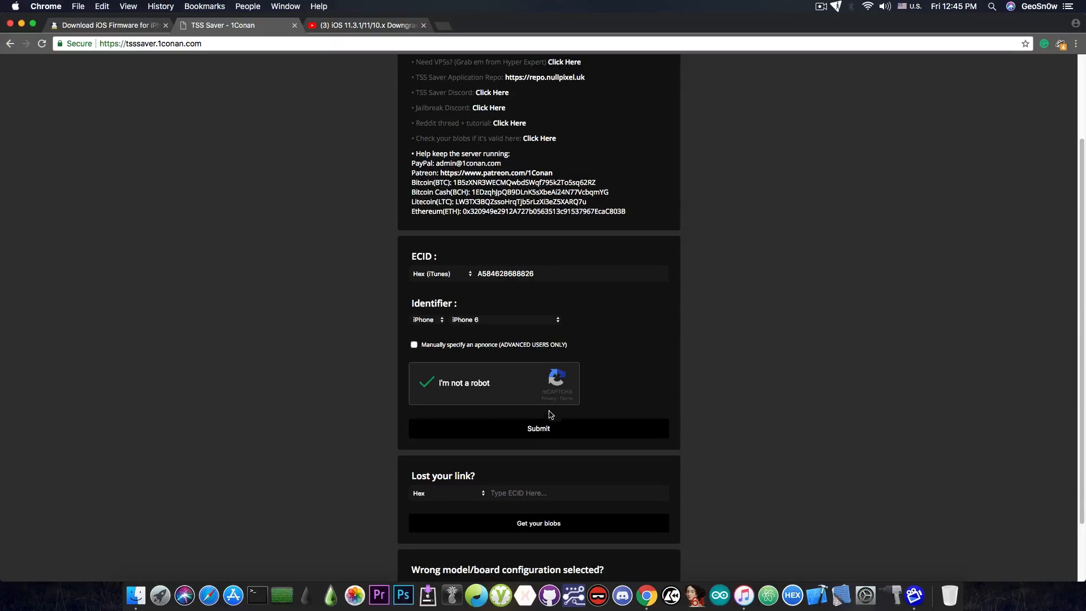
{"action": "left_click", "coordinate": [538, 428]}
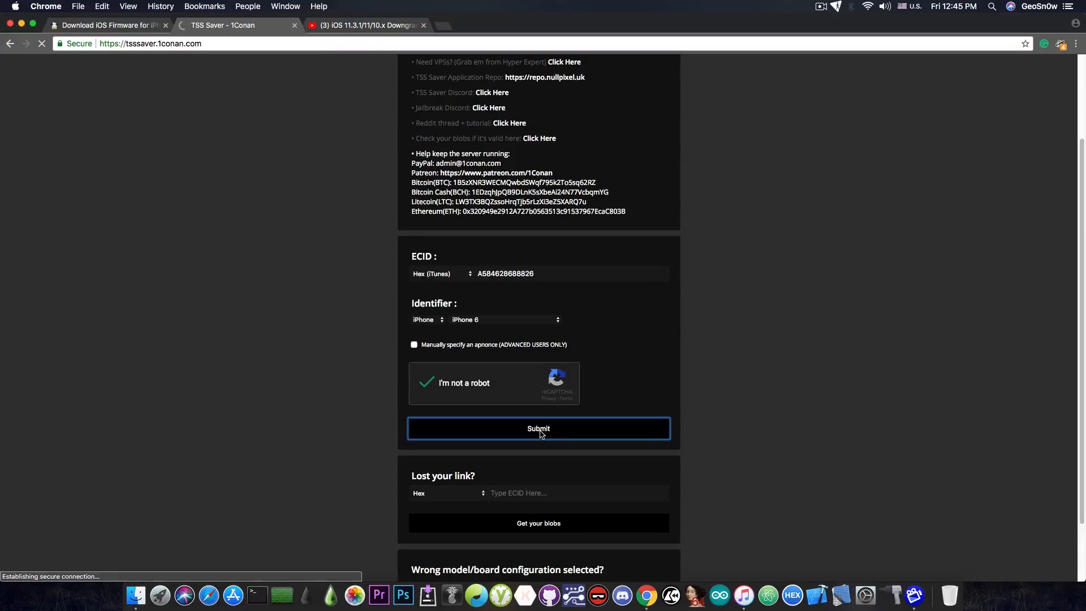
Confirm the iPhone7,2 ECID was saved and follow the tsssaver.1conan.com/shsh blobs link.
{"action": "left_click", "coordinate": [537, 428]}
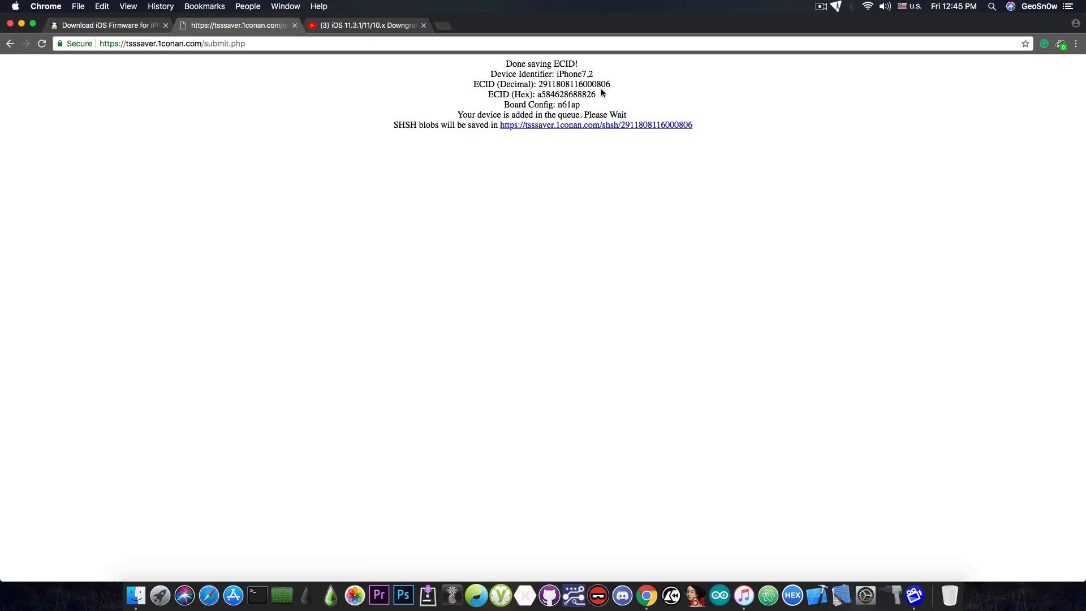
{"action": "mouse_move", "coordinate": [648, 124]}
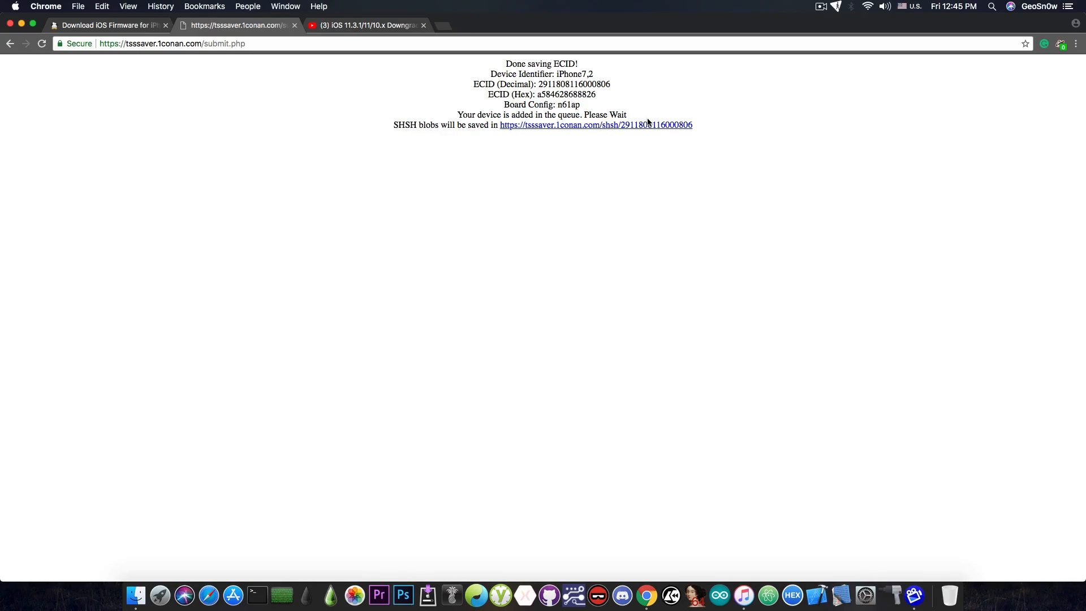
{"action": "mouse_move", "coordinate": [611, 132]}
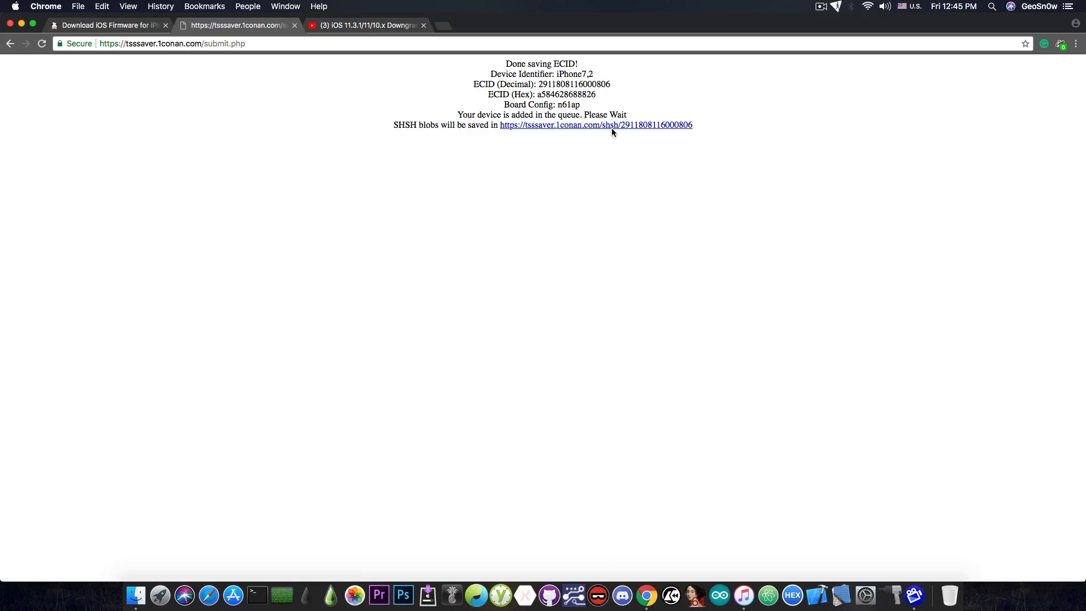
{"action": "left_click", "coordinate": [595, 125]}
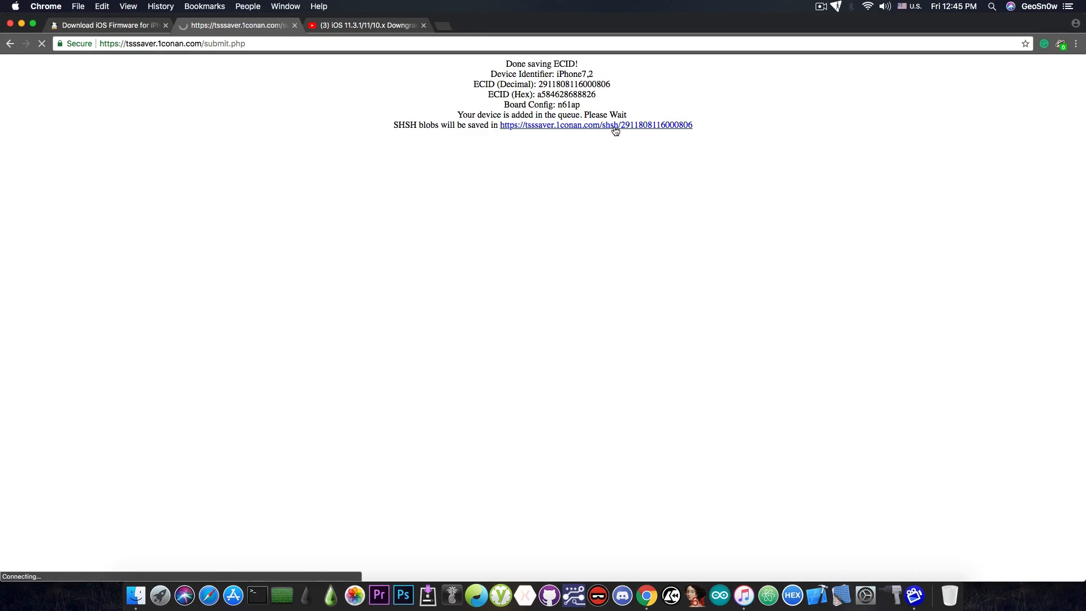
Load the stor.1conan.com shsh directory listing the iOS 10.1 through 11.4.1 folders.
{"action": "left_click", "coordinate": [595, 125]}
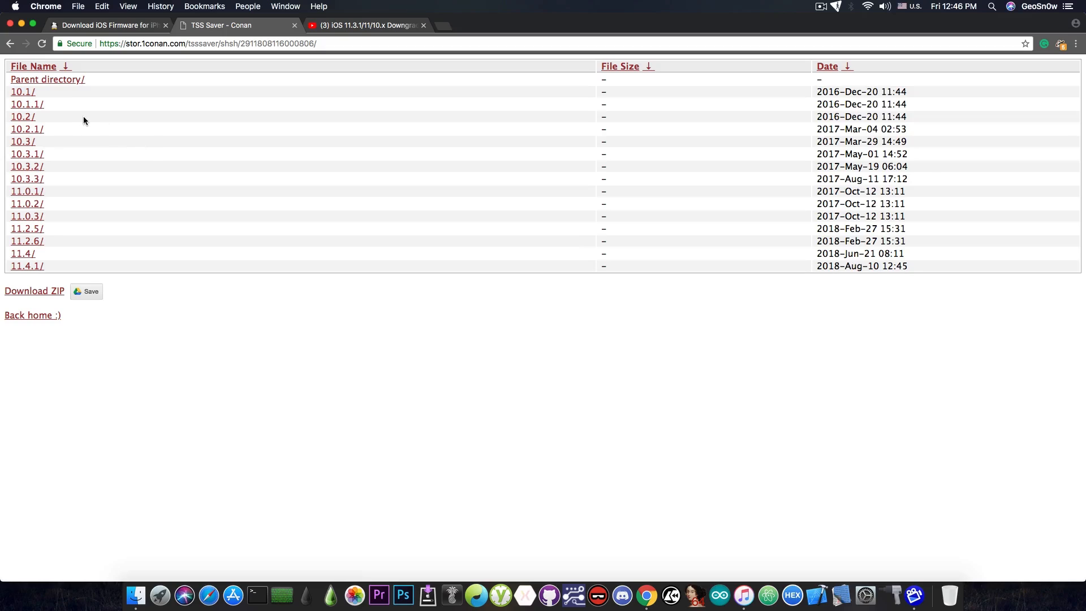
{"action": "mouse_move", "coordinate": [38, 99]}
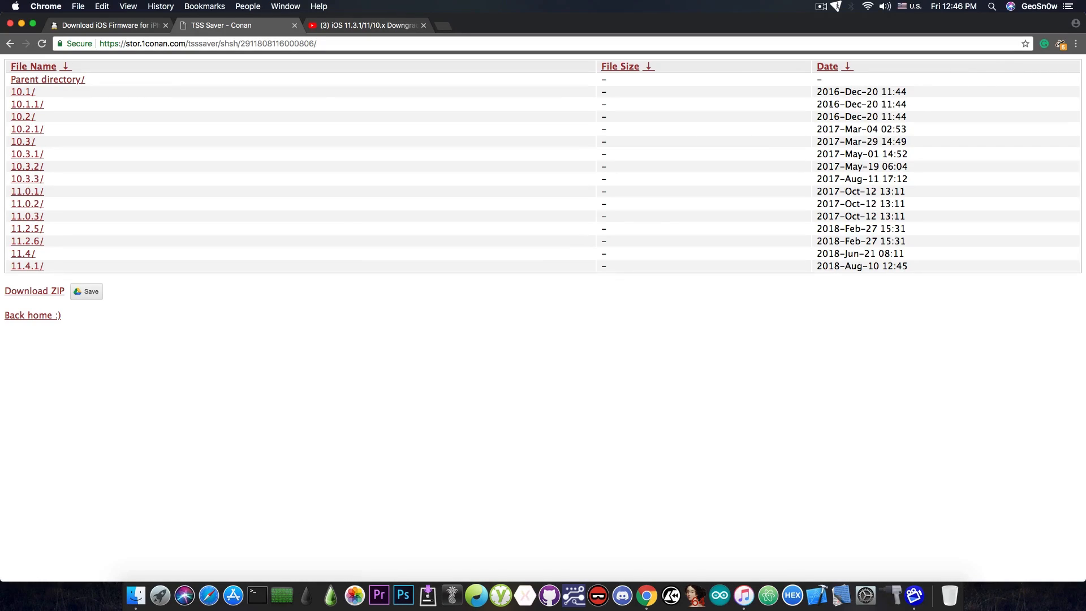
{"action": "mouse_move", "coordinate": [763, 123]}
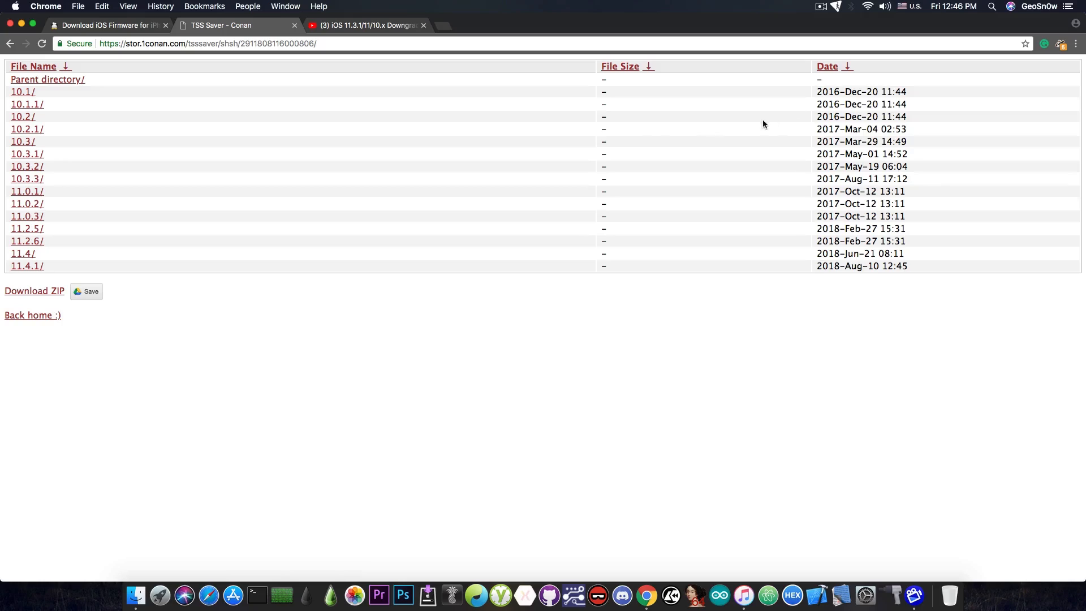
{"action": "mouse_move", "coordinate": [71, 278]}
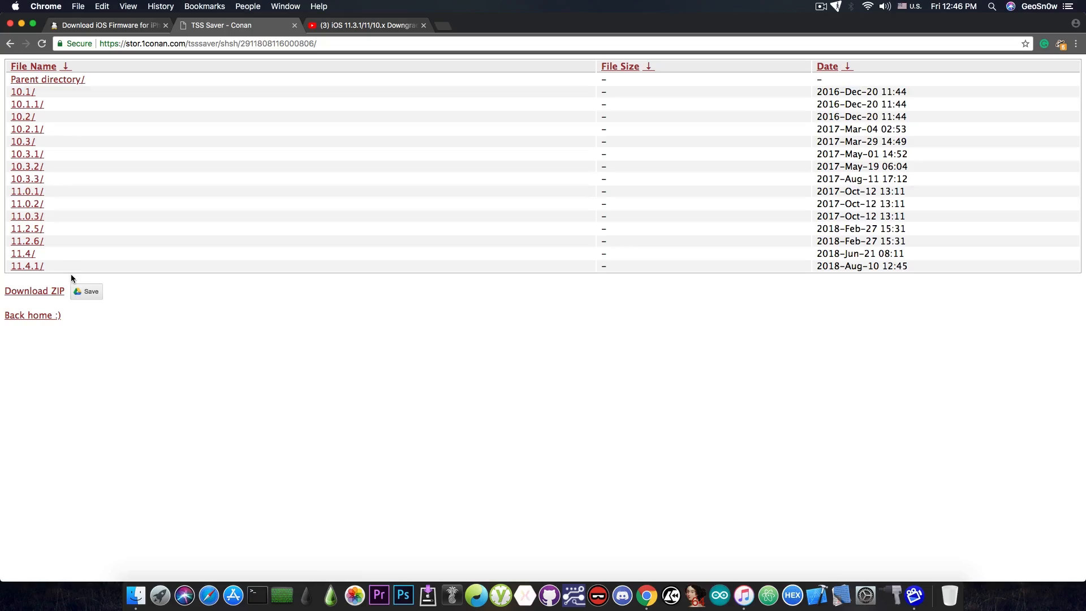
{"action": "mouse_move", "coordinate": [27, 266]}
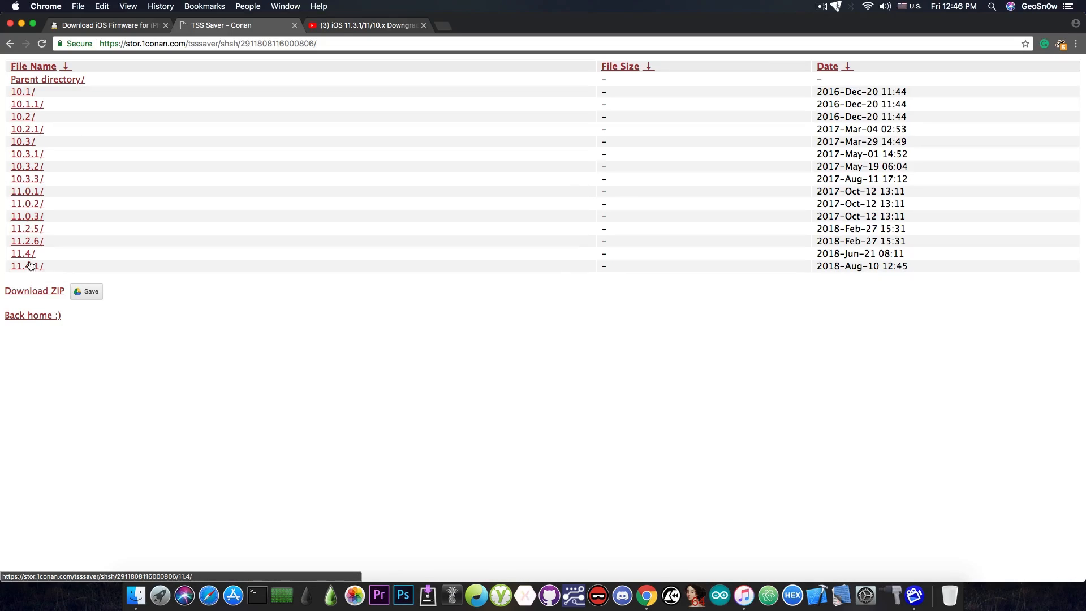
{"action": "mouse_move", "coordinate": [26, 285]}
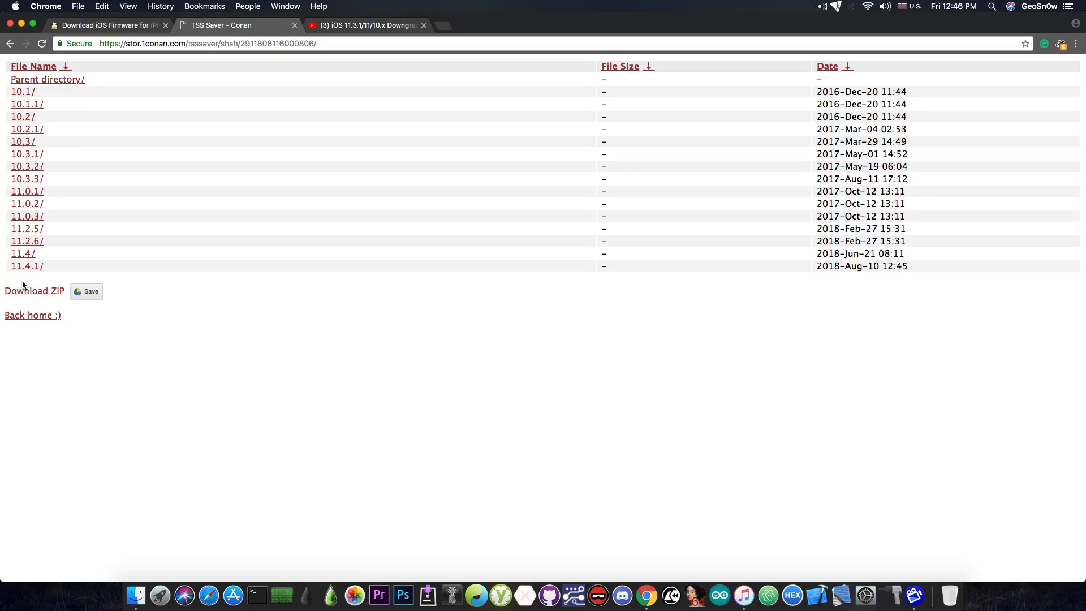
{"action": "mouse_move", "coordinate": [64, 236]}
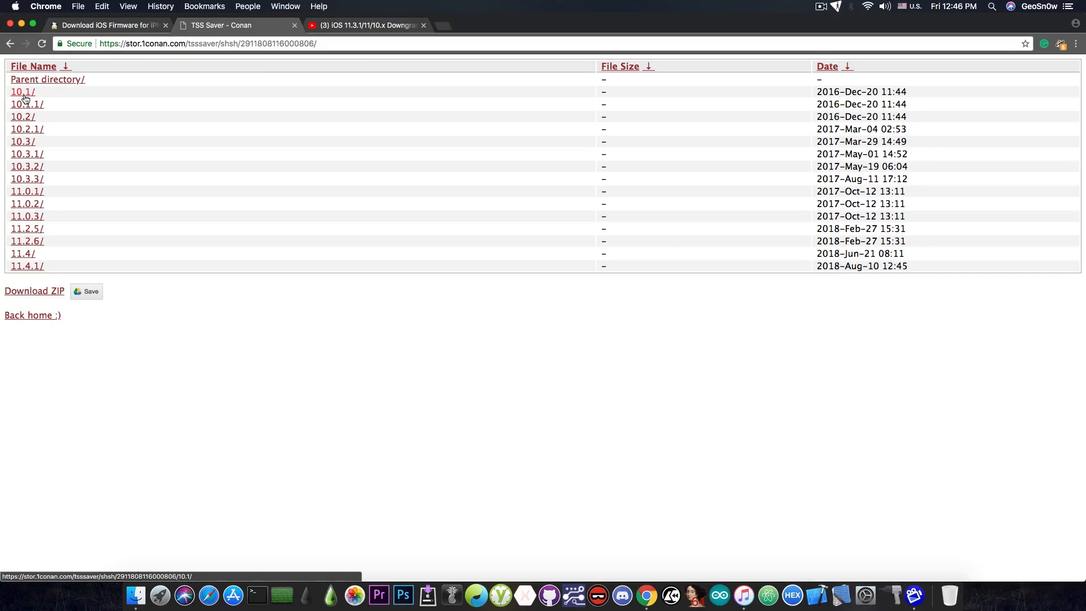
{"action": "mouse_move", "coordinate": [218, 70]}
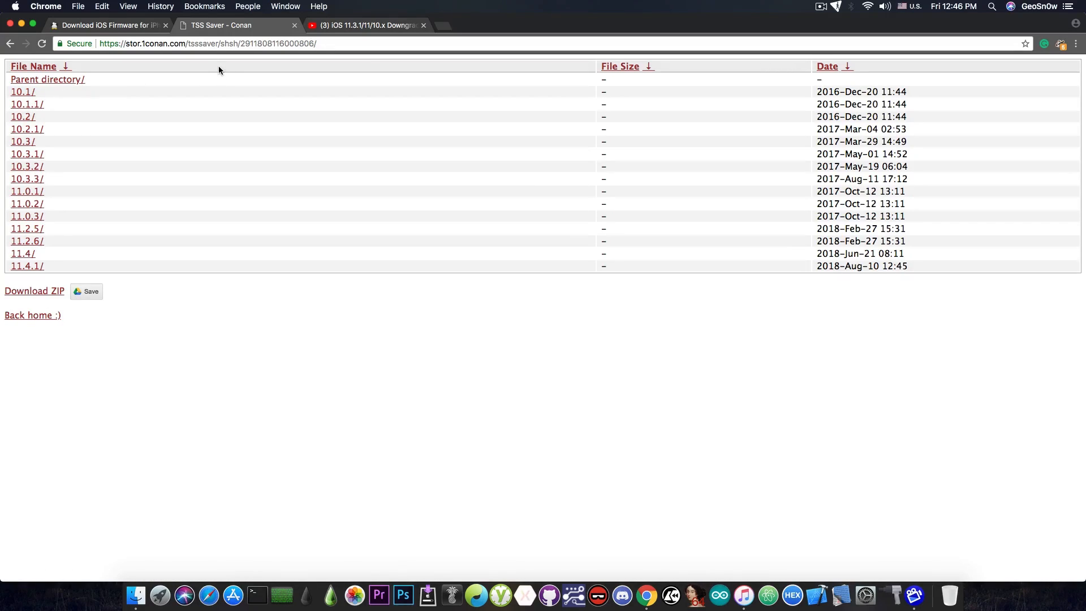
{"action": "mouse_move", "coordinate": [300, 395]}
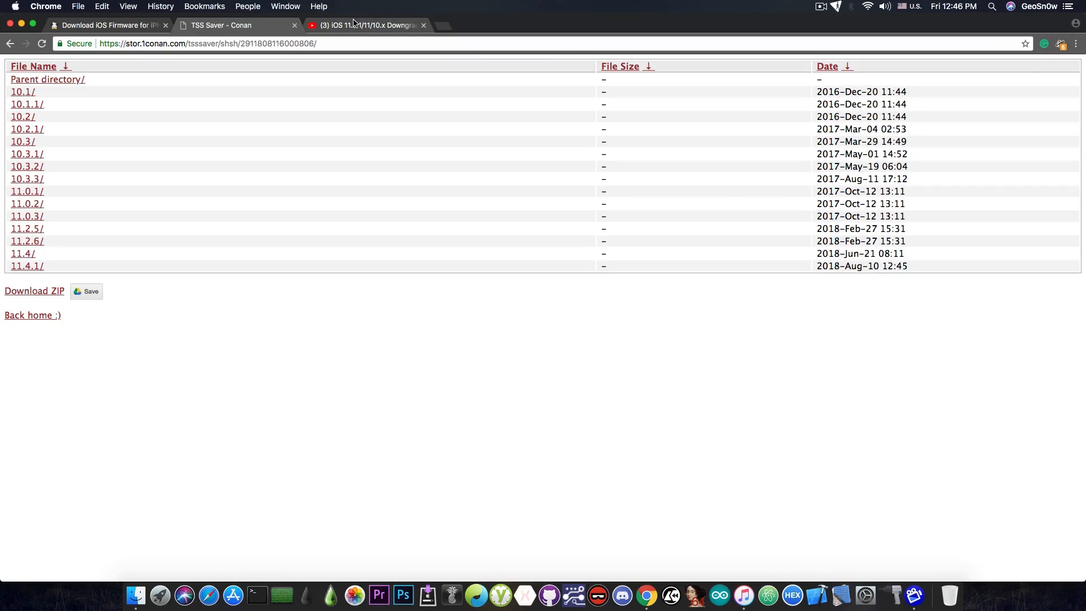
{"action": "left_click", "coordinate": [367, 25]}
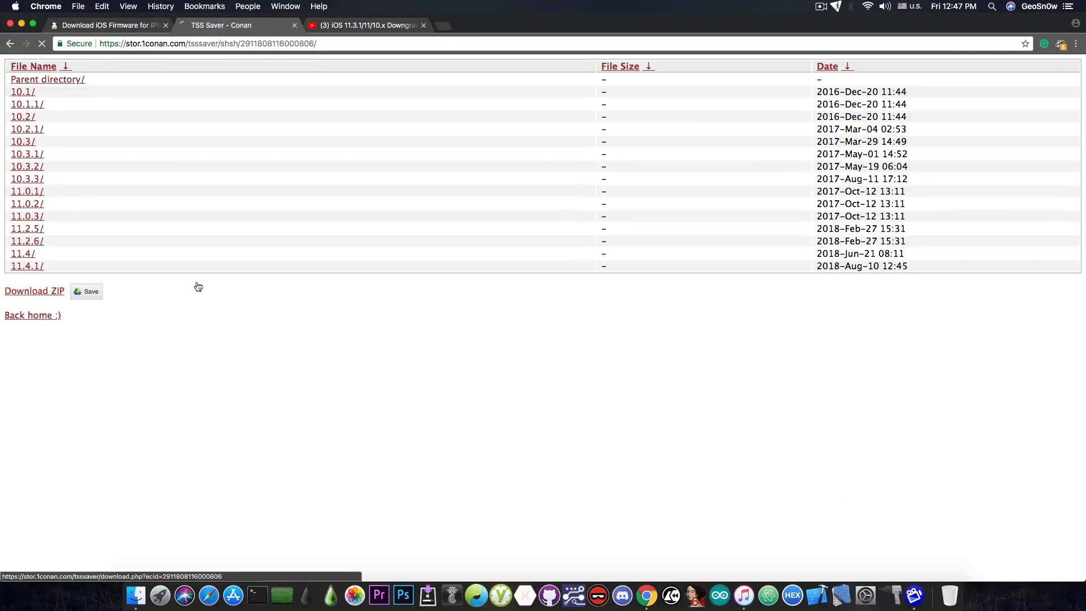
Download every saved SHSH blob through the Download ZIP link.
{"action": "left_click", "coordinate": [33, 290]}
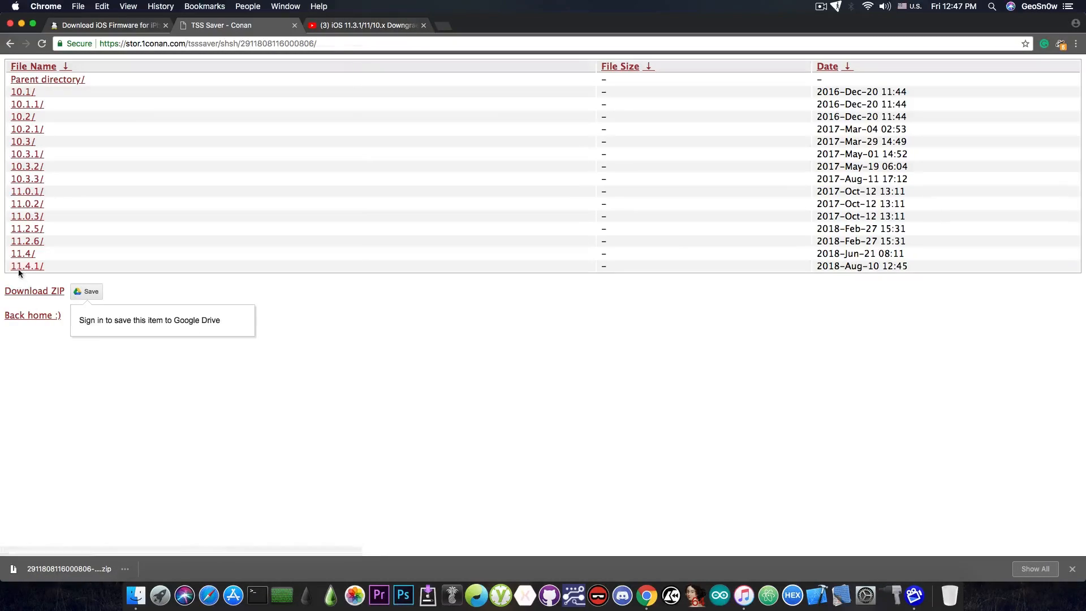
{"action": "mouse_move", "coordinate": [28, 265]}
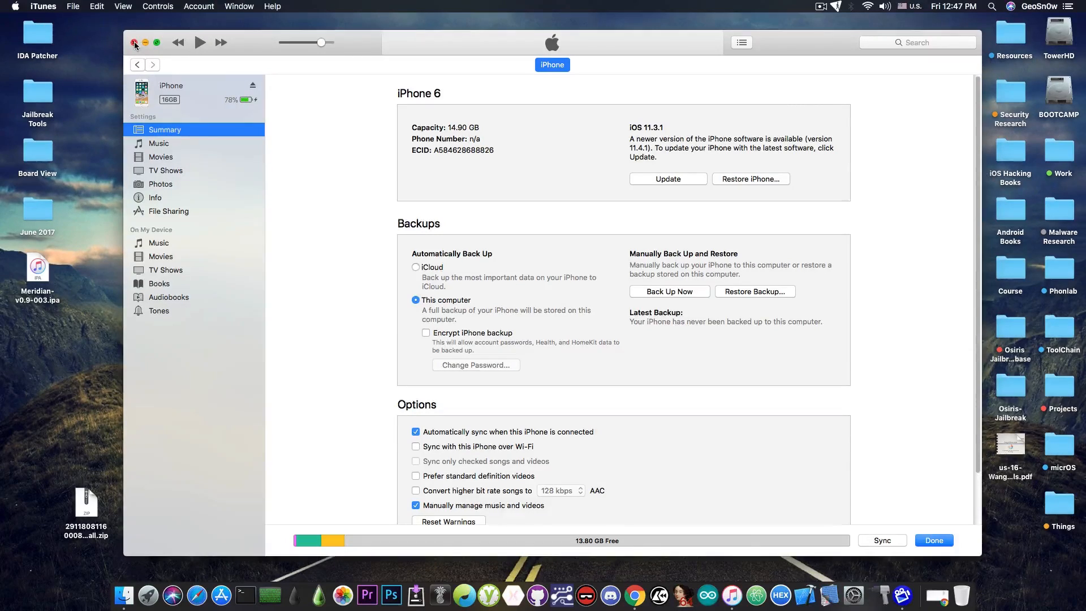
{"action": "left_click", "coordinate": [135, 42]}
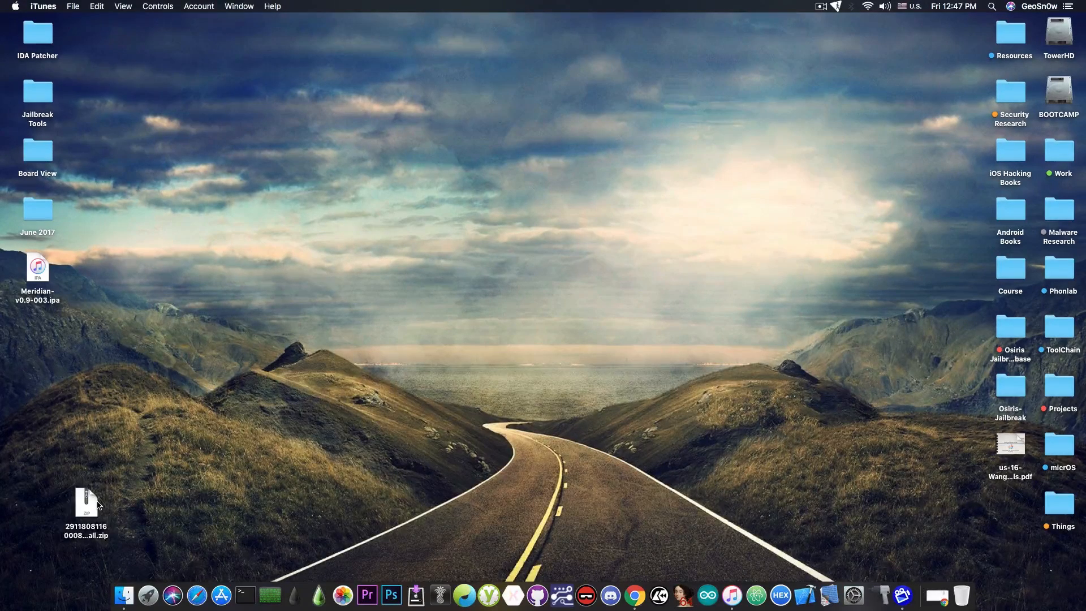
{"action": "left_click", "coordinate": [86, 502]}
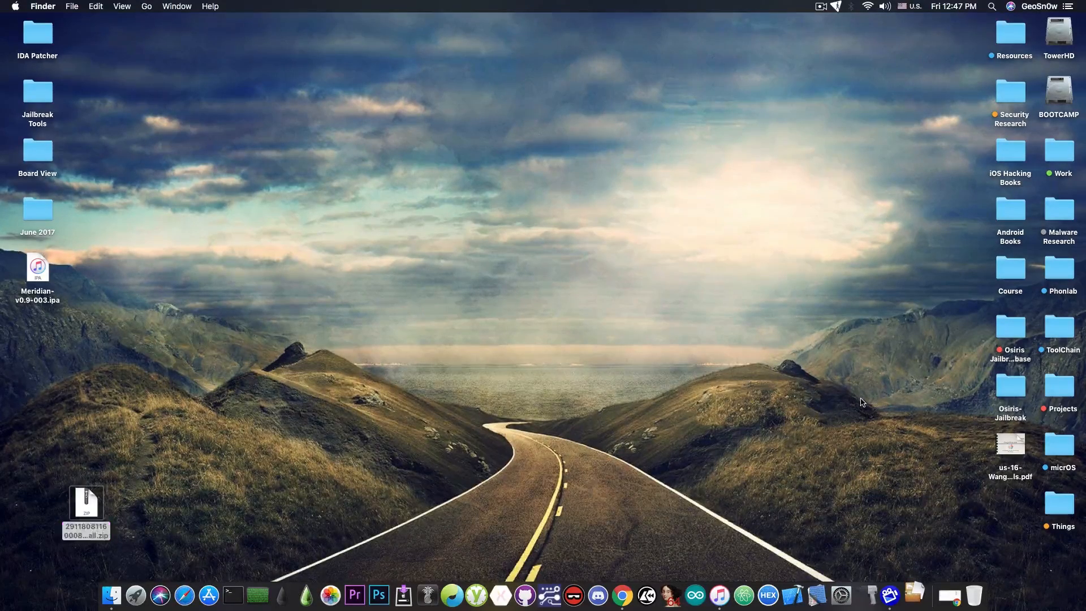
{"action": "left_click", "coordinate": [86, 512]}
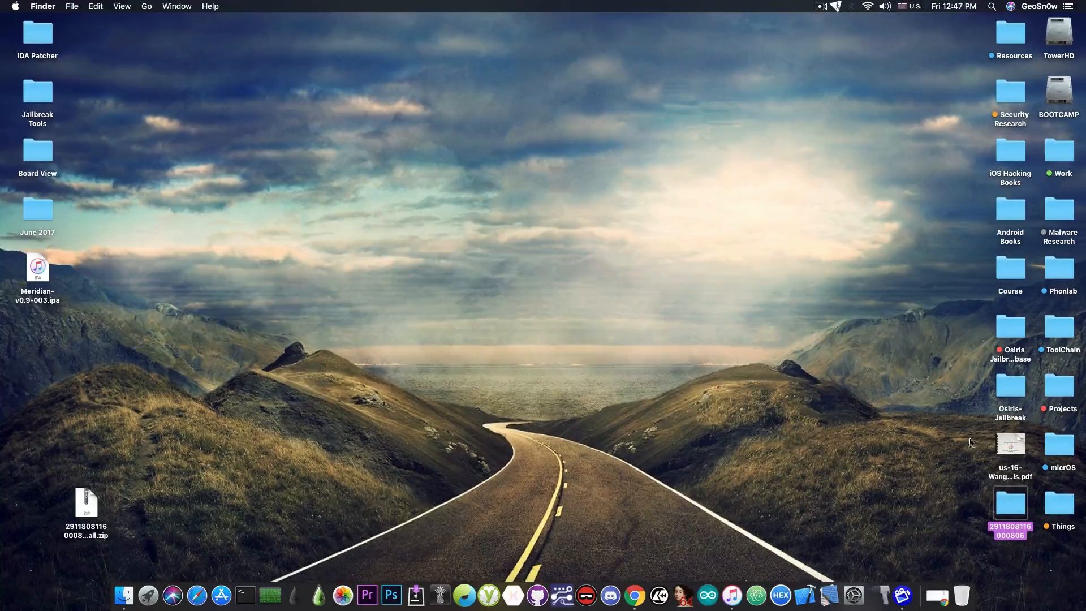
{"action": "double_click", "coordinate": [1009, 503]}
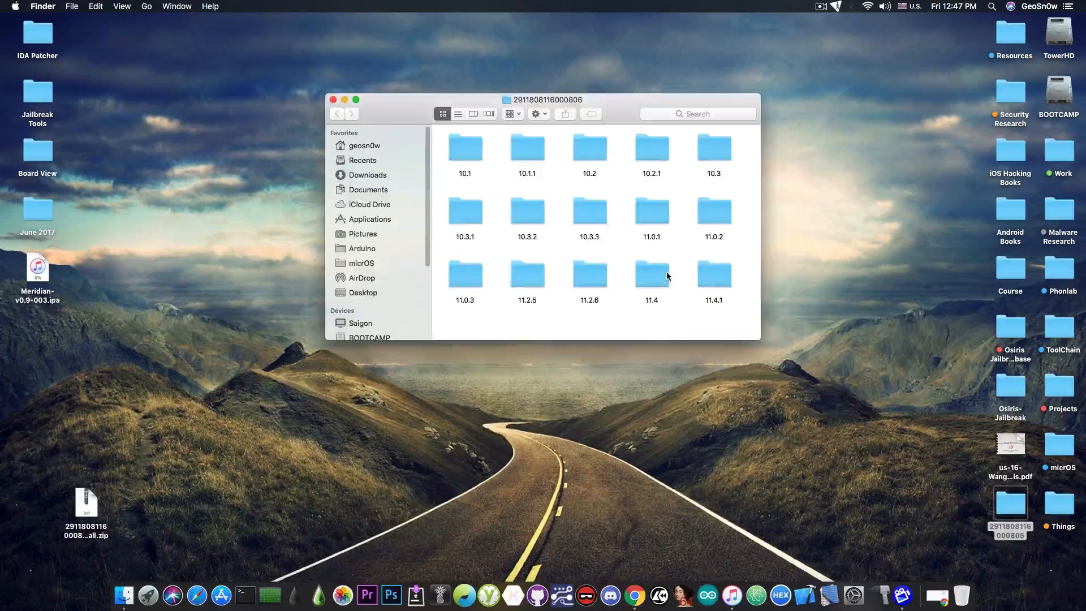
{"action": "left_click", "coordinate": [714, 275]}
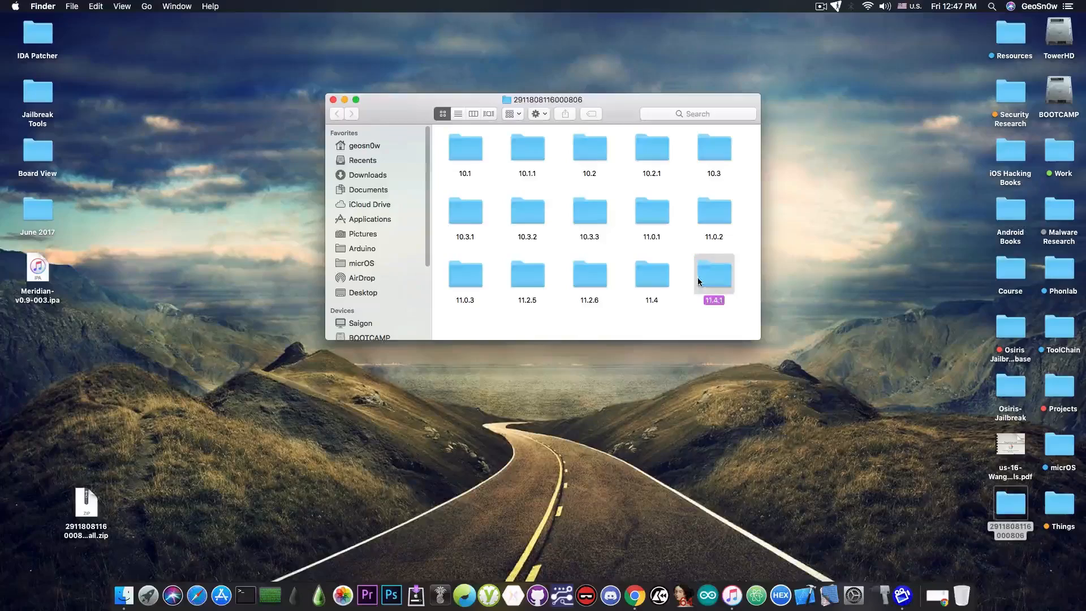
{"action": "double_click", "coordinate": [713, 274]}
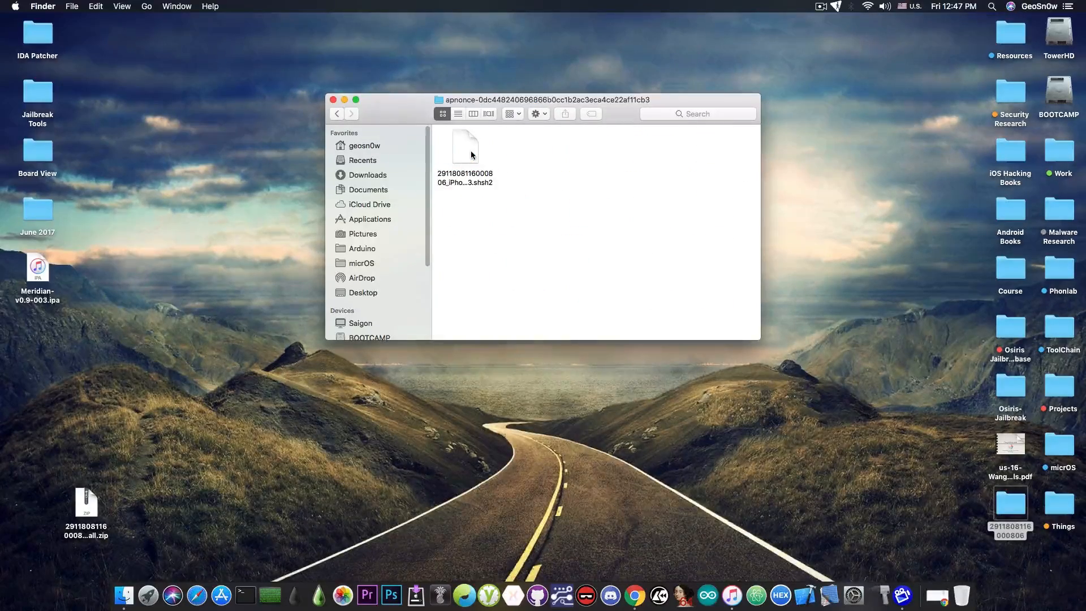
{"action": "left_click", "coordinate": [465, 146]}
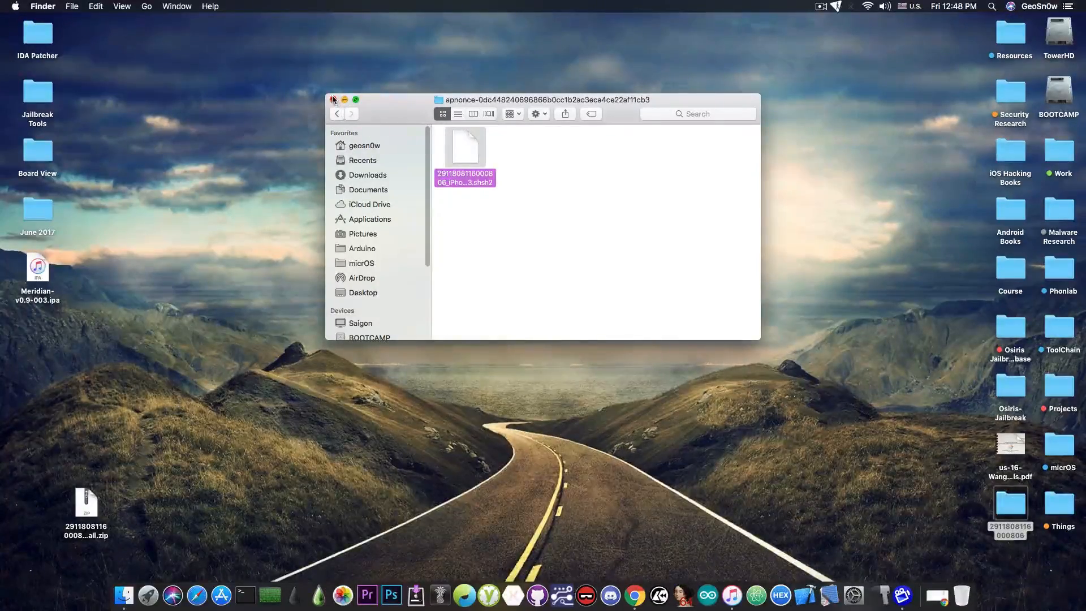
{"action": "left_click", "coordinate": [333, 100]}
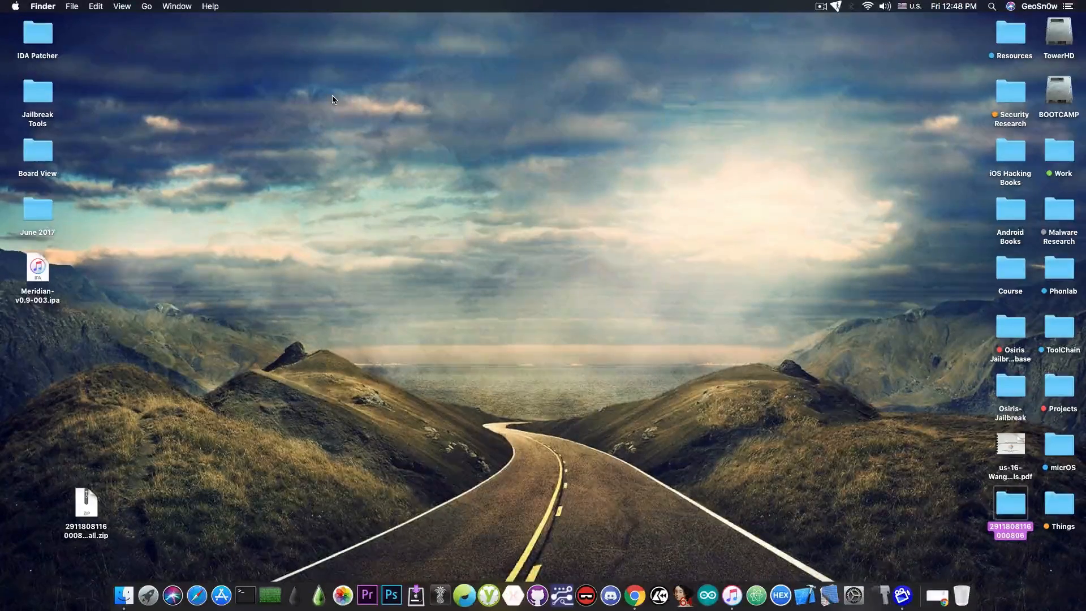